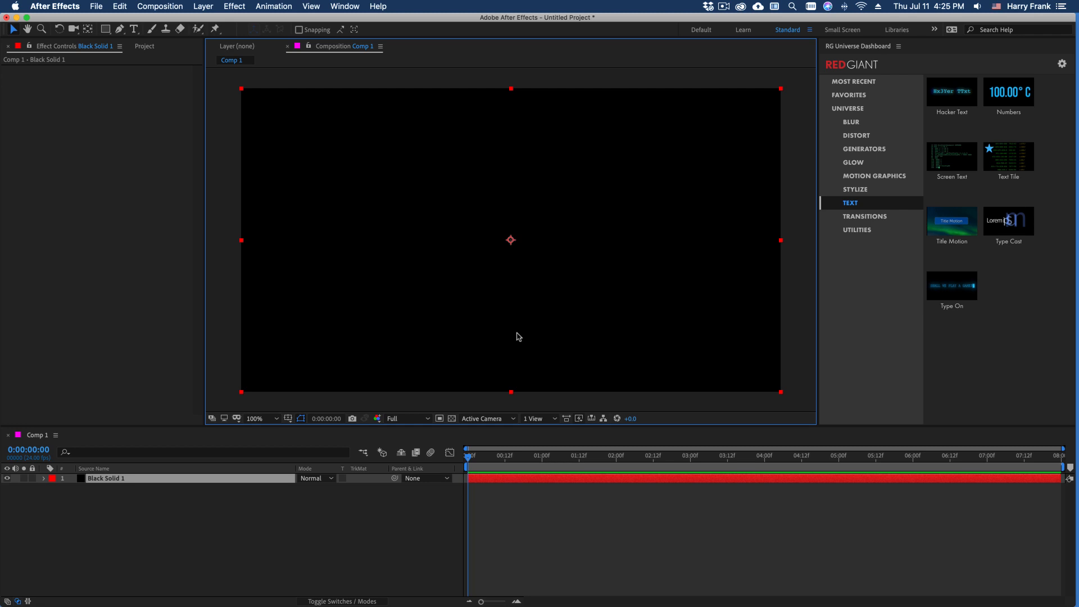
{"action": "mouse_move", "coordinate": [358, 229]}
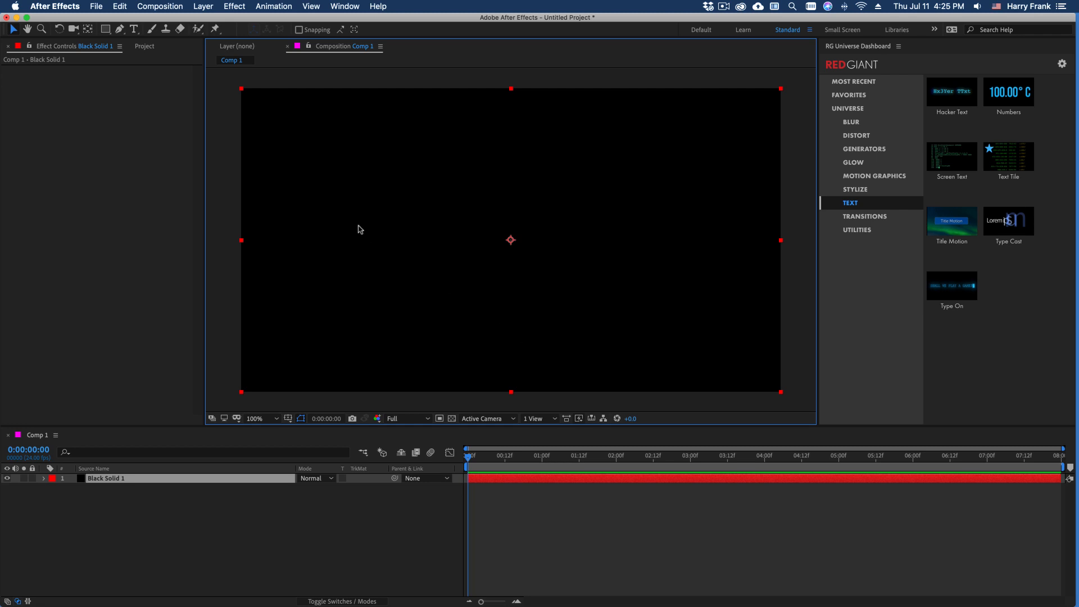
{"action": "mouse_move", "coordinate": [564, 315]}
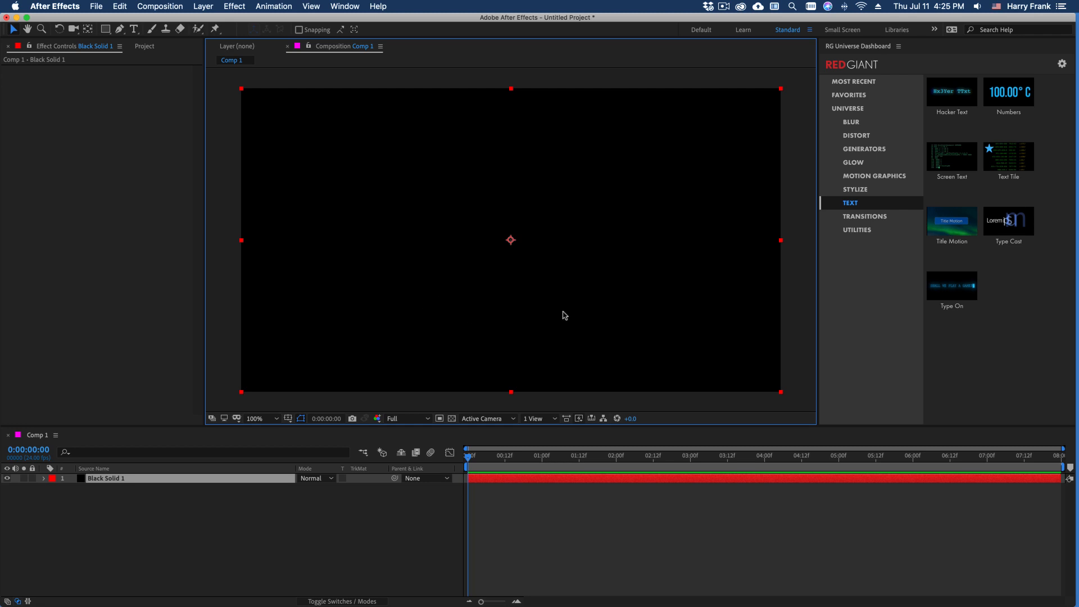
{"action": "mouse_move", "coordinate": [865, 311]}
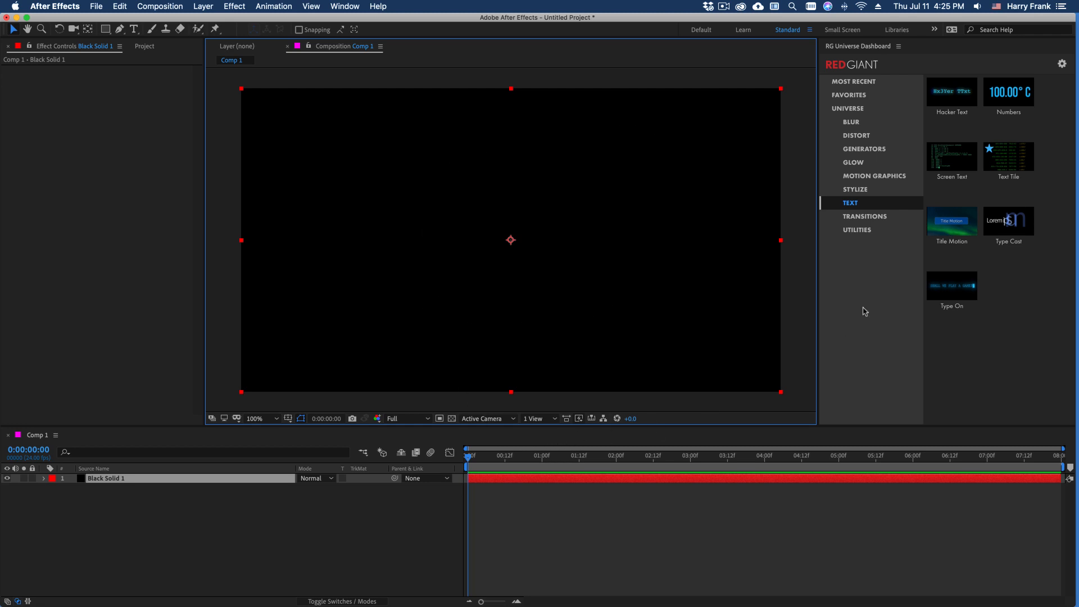
{"action": "mouse_move", "coordinate": [880, 213]}
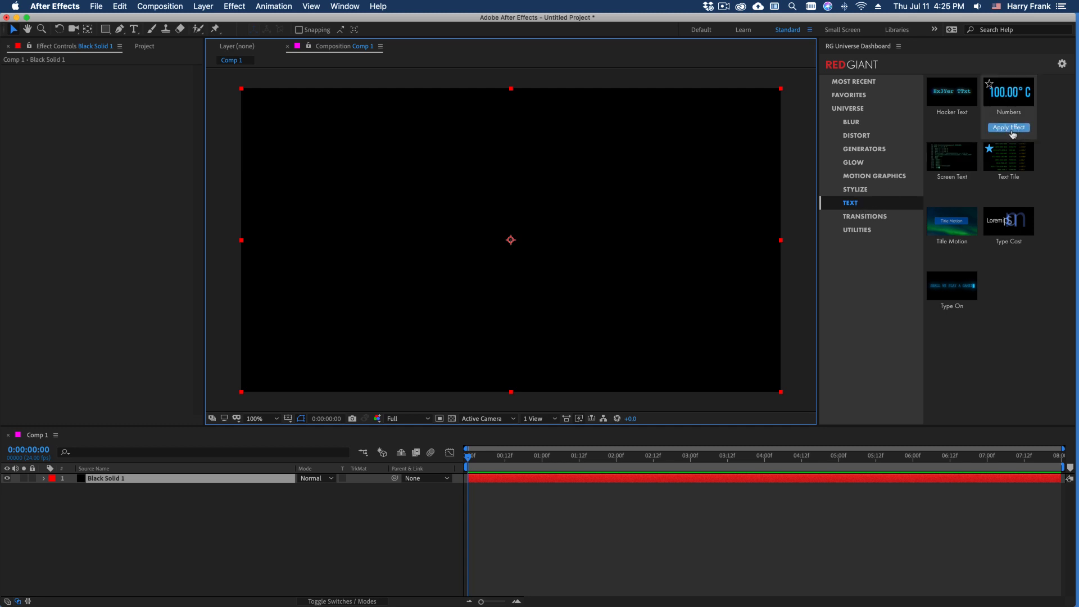
- Apply the Numbers effect to Black Solid 1 and list the installed extensions under Window
{"action": "left_click", "coordinate": [1009, 128]}
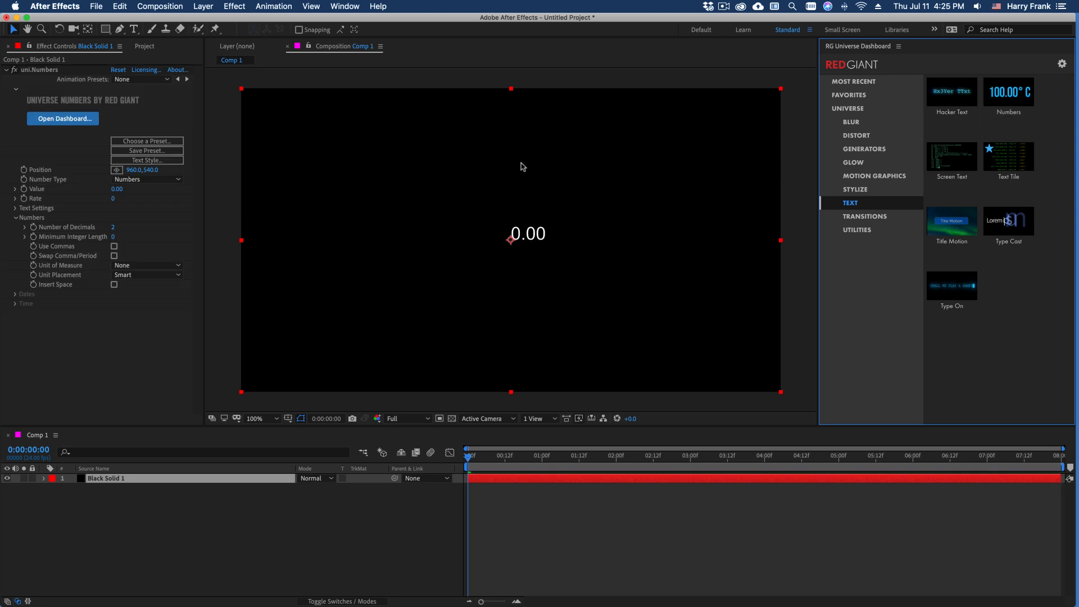
{"action": "left_click", "coordinate": [233, 6]}
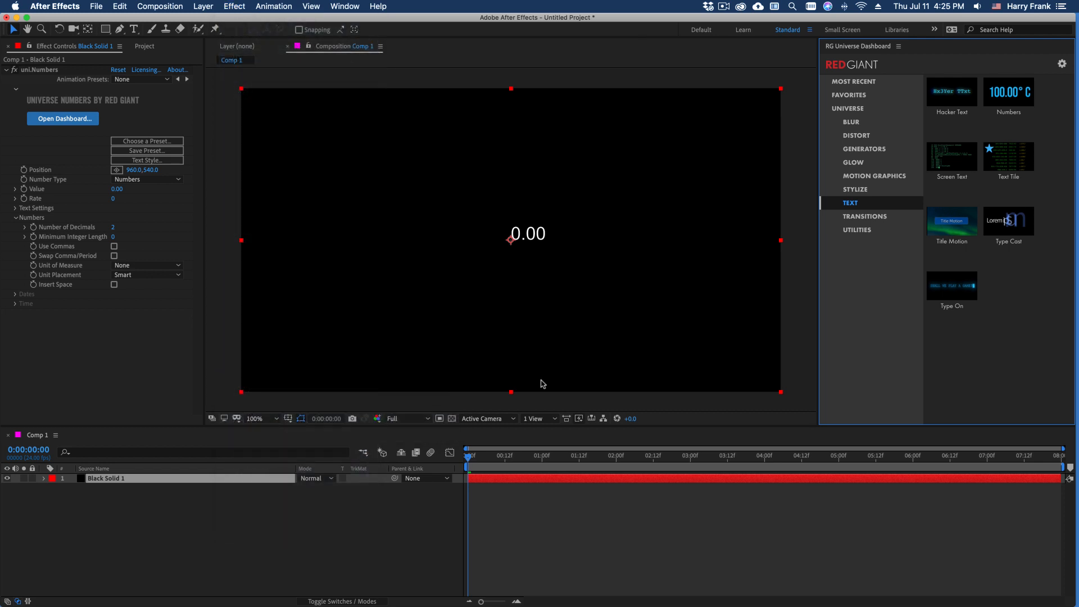
{"action": "left_click", "coordinate": [344, 6]}
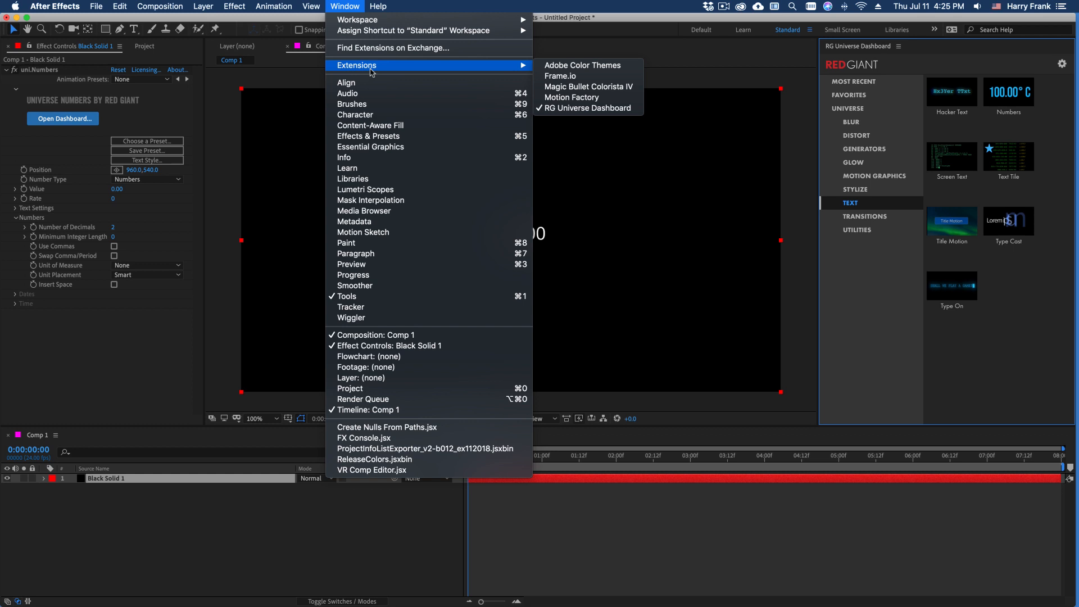
{"action": "mouse_move", "coordinate": [347, 168]}
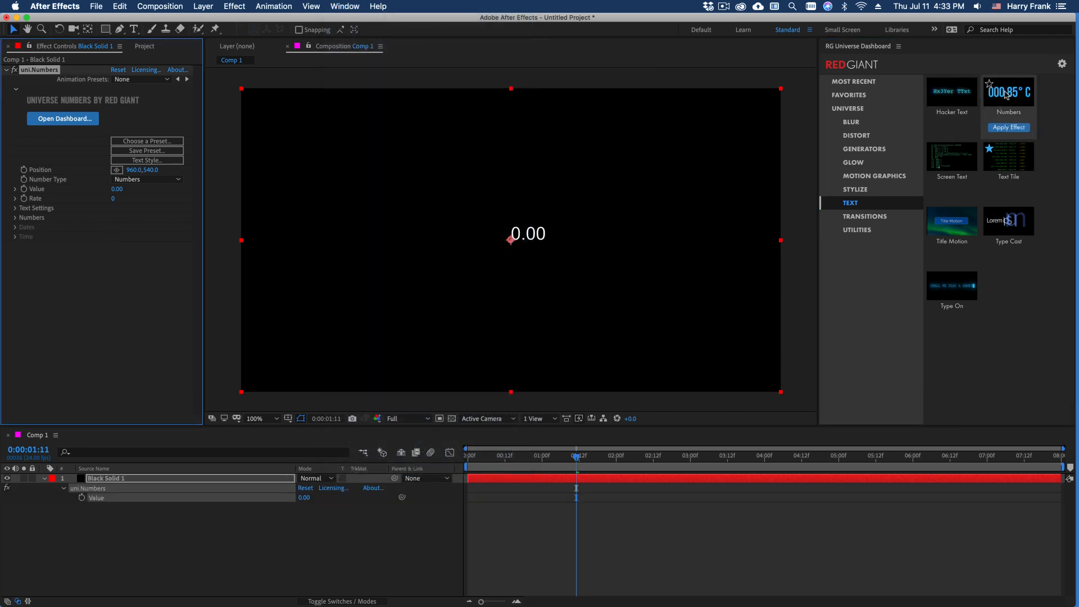
{"action": "left_click", "coordinate": [1009, 91]}
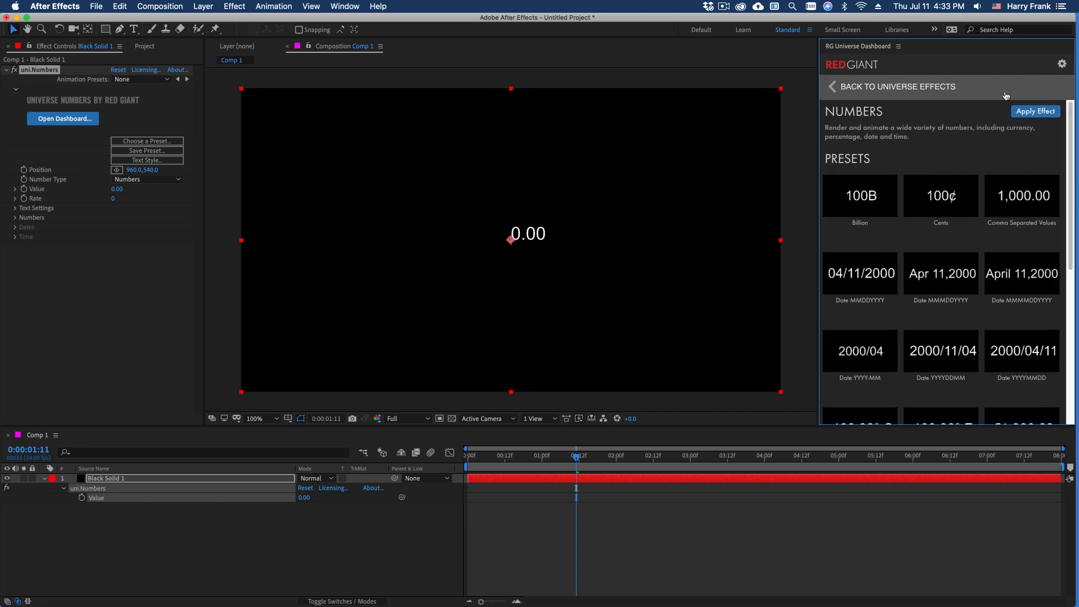
{"action": "scroll", "scroll_direction": "down", "scroll_amount": 3}
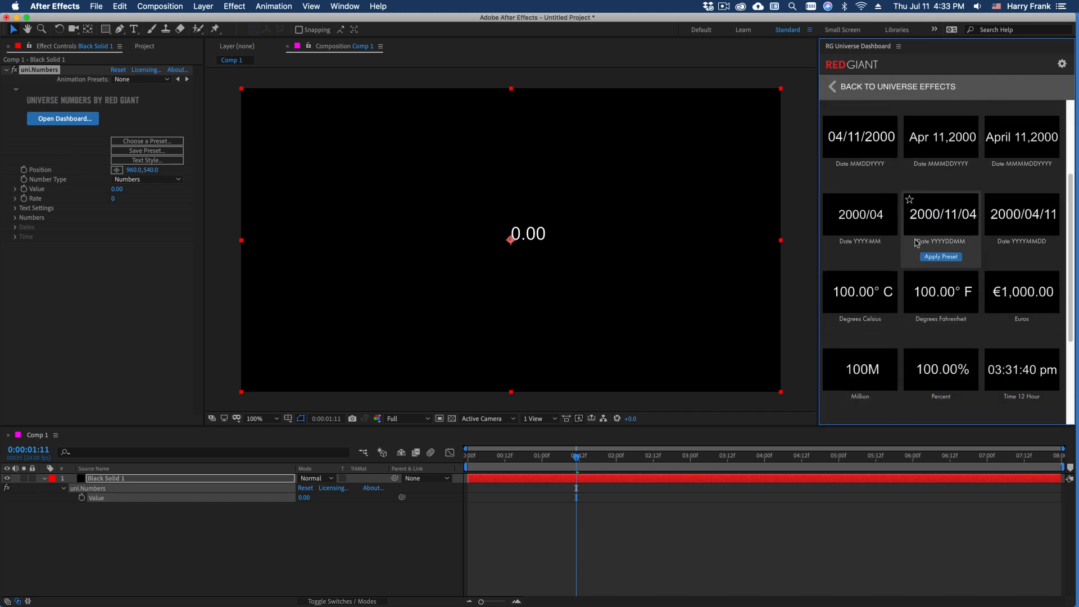
{"action": "mouse_move", "coordinate": [292, 189]}
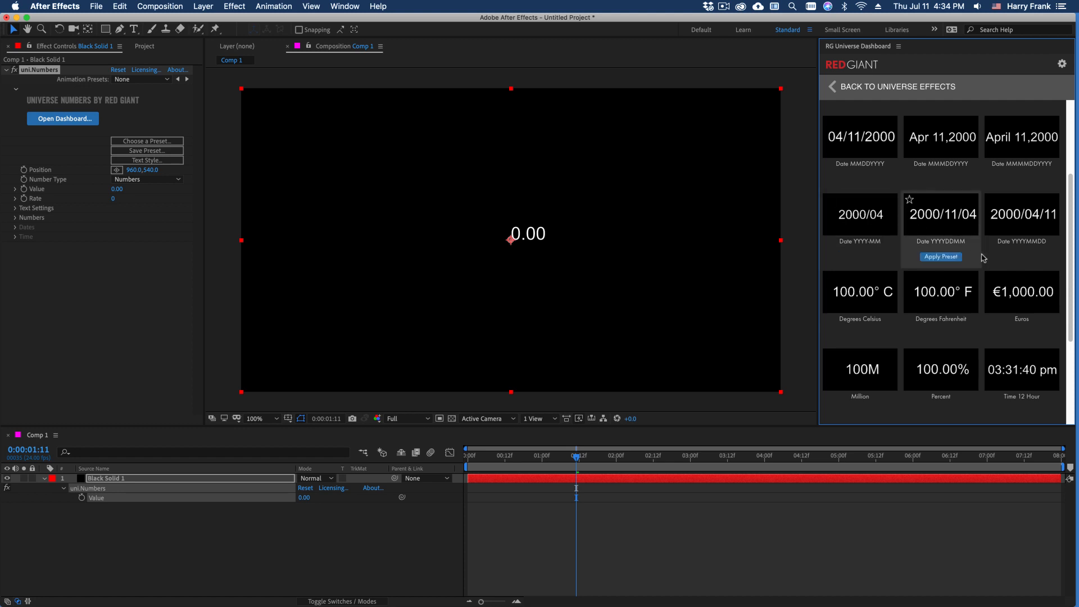
{"action": "left_click", "coordinate": [941, 372]}
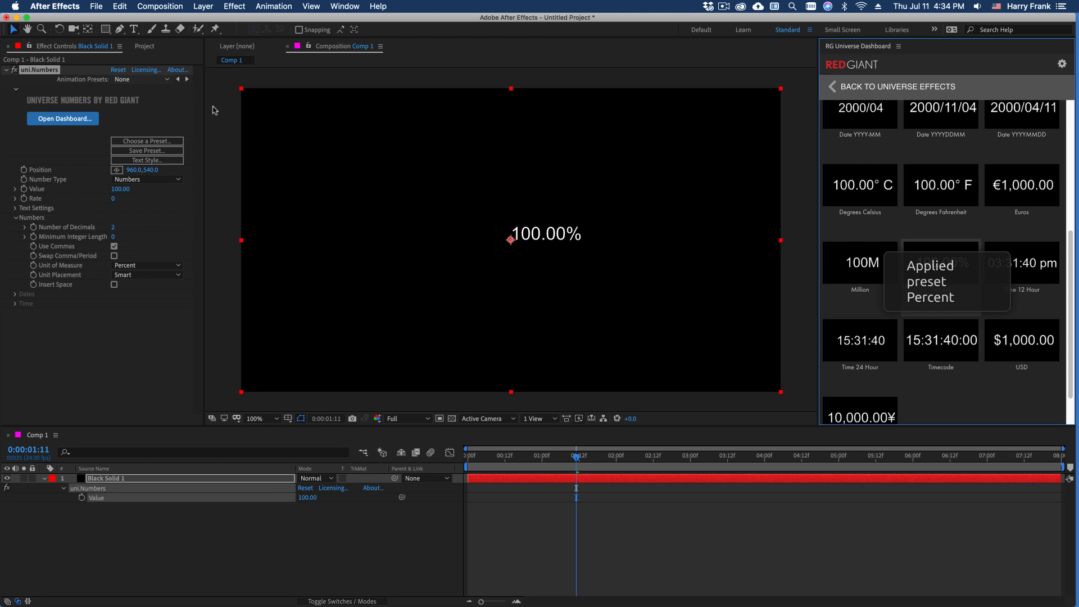
{"action": "mouse_move", "coordinate": [1022, 262]}
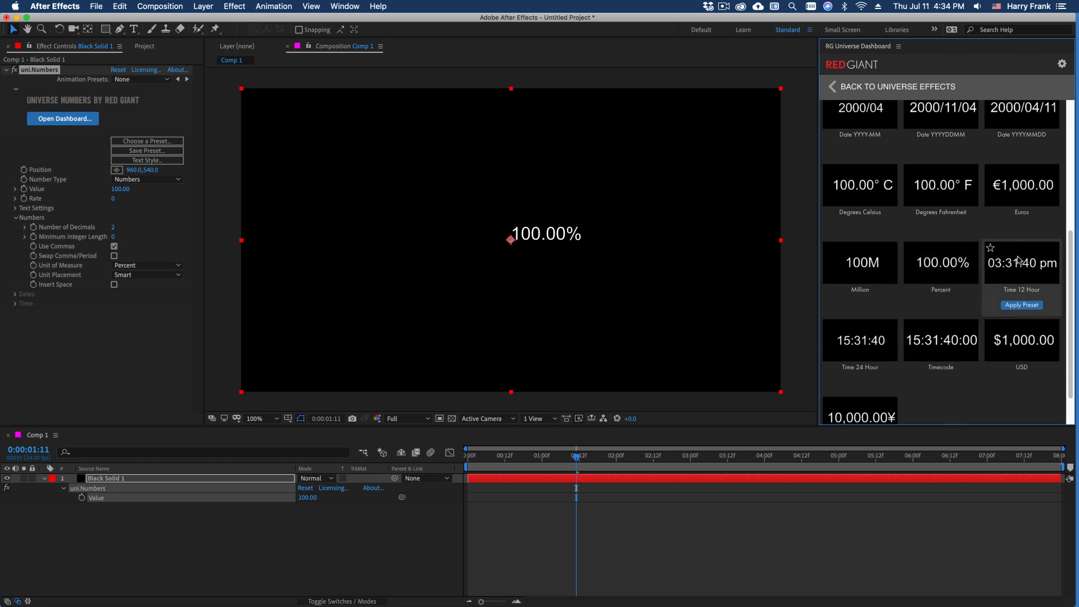
{"action": "left_click", "coordinate": [941, 382]}
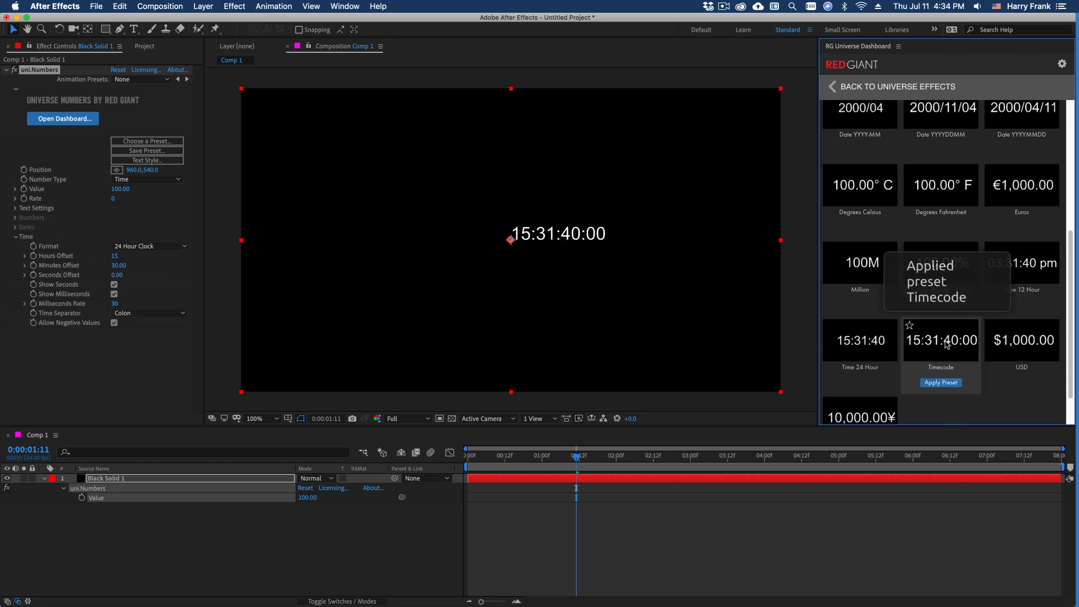
{"action": "left_click", "coordinate": [1022, 195]}
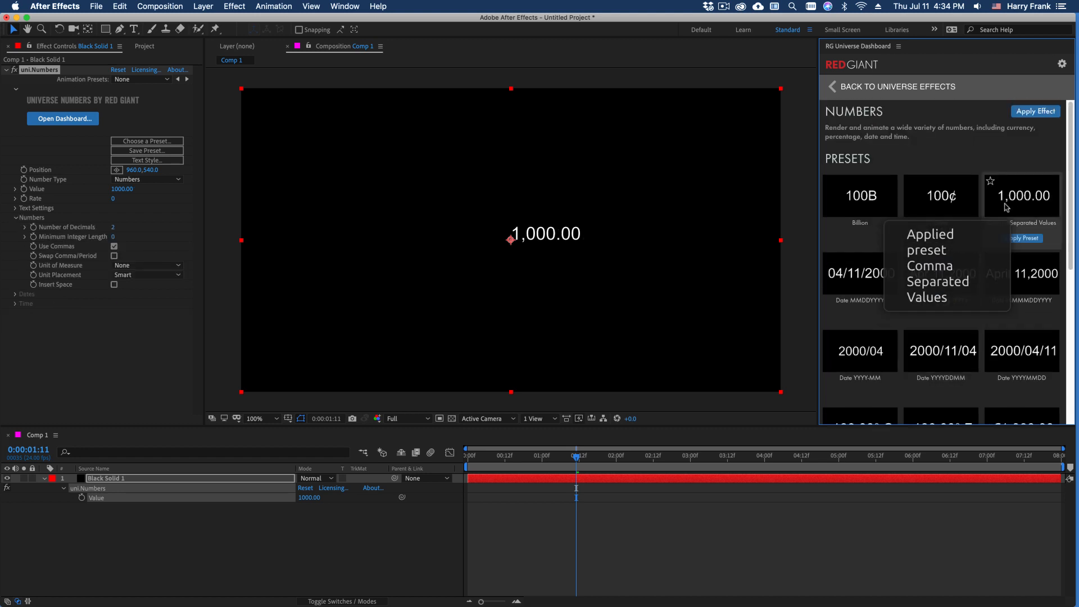
{"action": "left_click", "coordinate": [898, 86]}
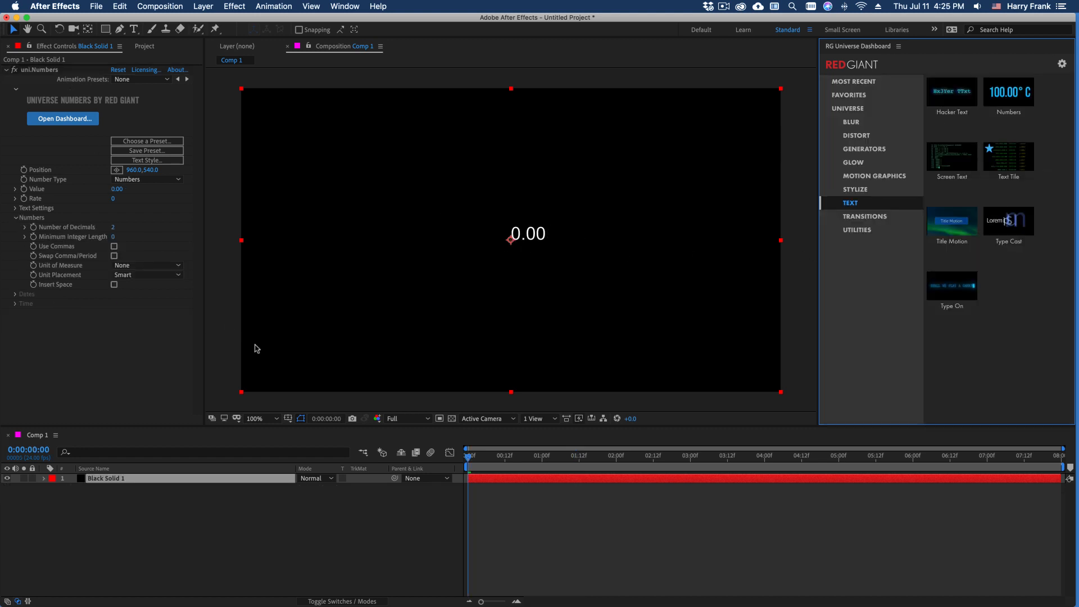
{"action": "left_click", "coordinate": [147, 179]}
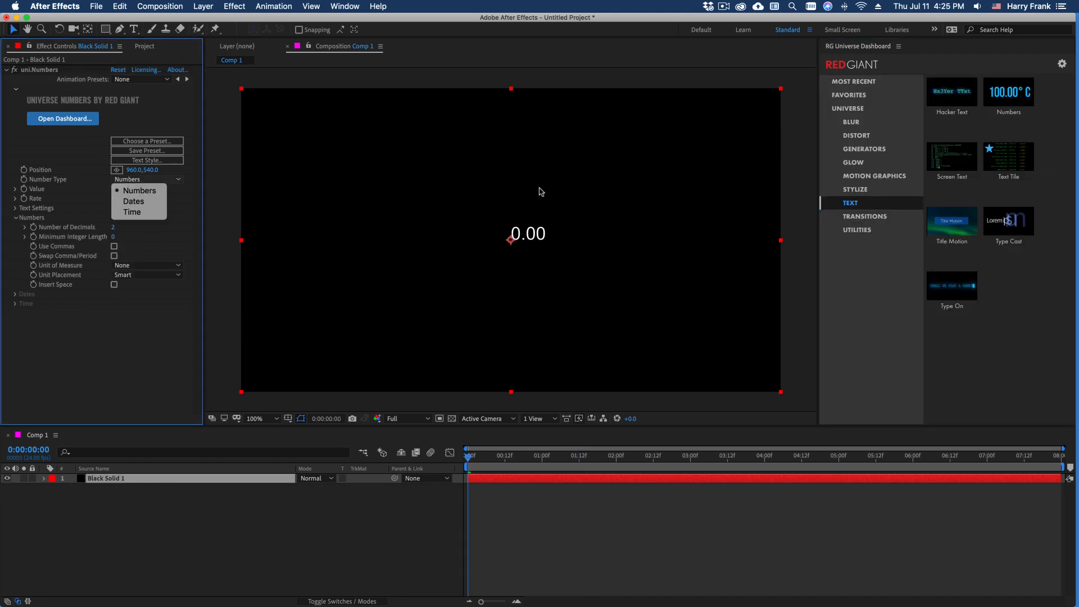
{"action": "mouse_move", "coordinate": [405, 304]}
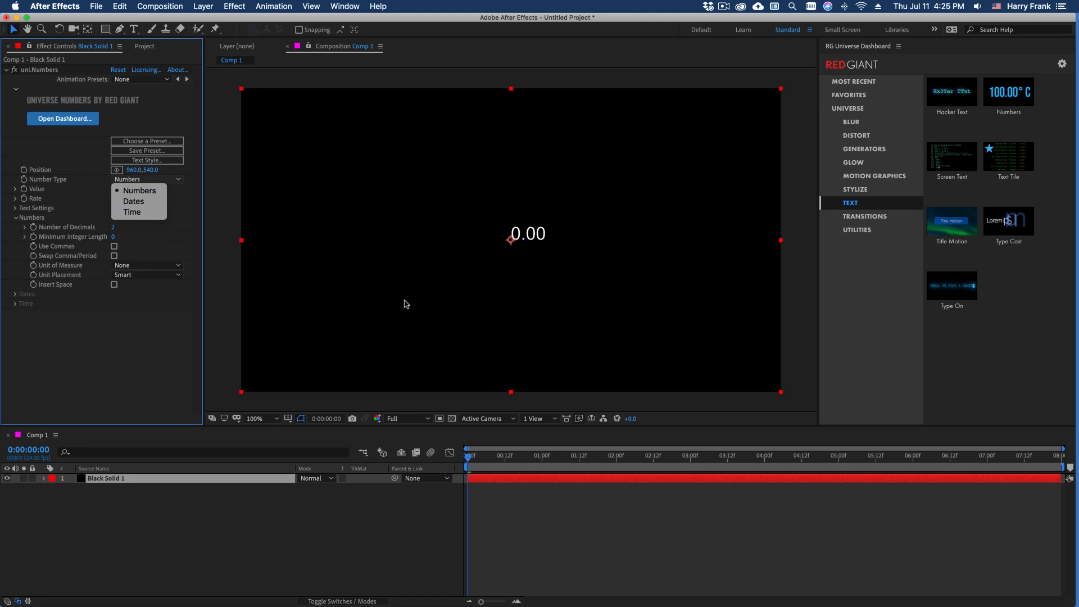
{"action": "mouse_move", "coordinate": [162, 334]}
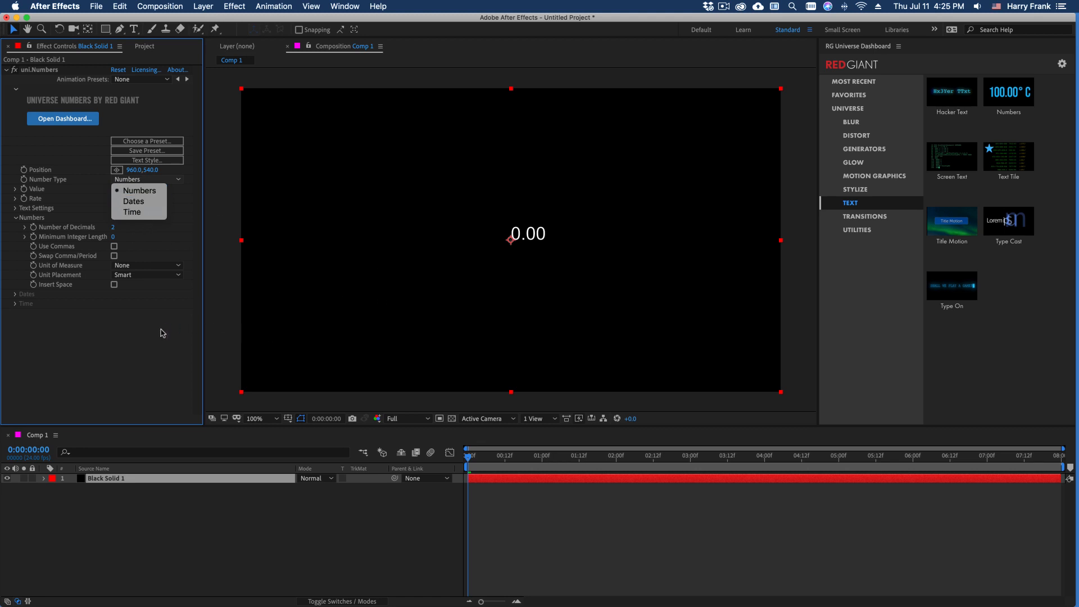
{"action": "mouse_move", "coordinate": [221, 327]}
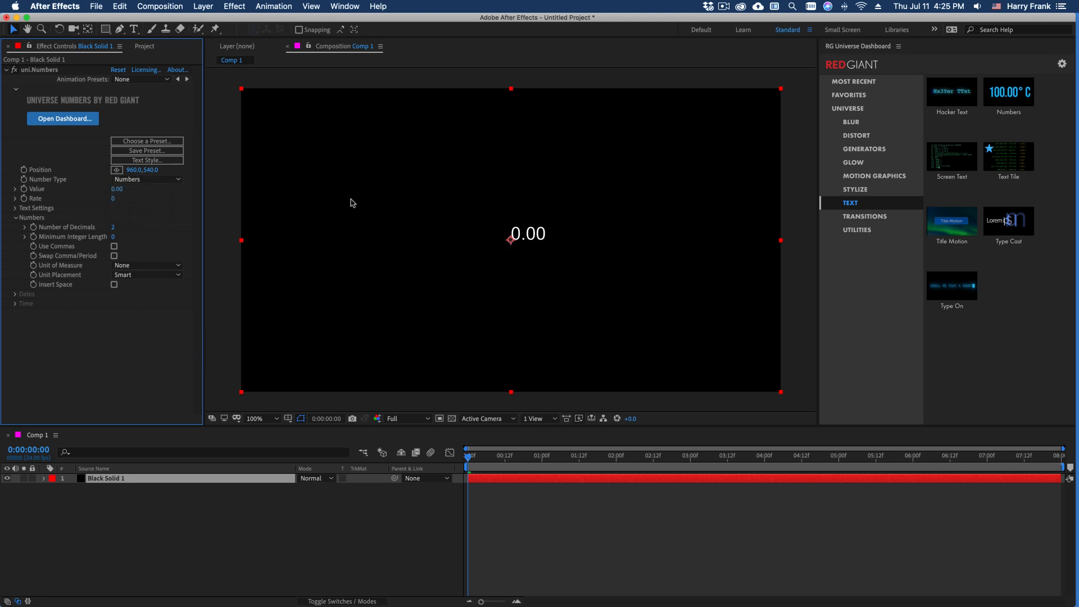
{"action": "mouse_move", "coordinate": [210, 193]}
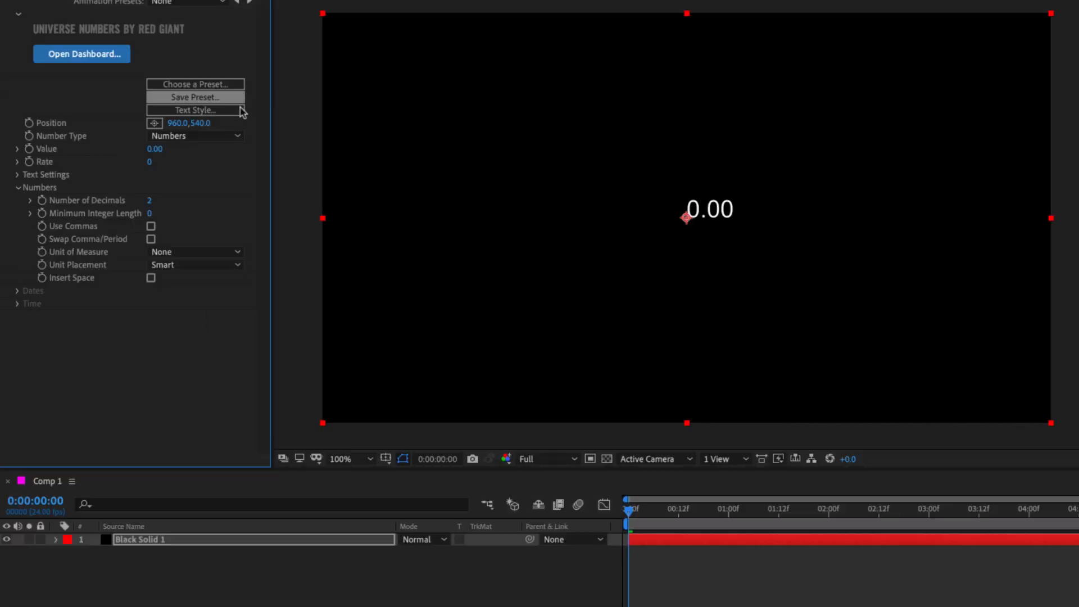
- Change the numbers' text style font to Bebas Neue and confirm
{"action": "left_click", "coordinate": [195, 110]}
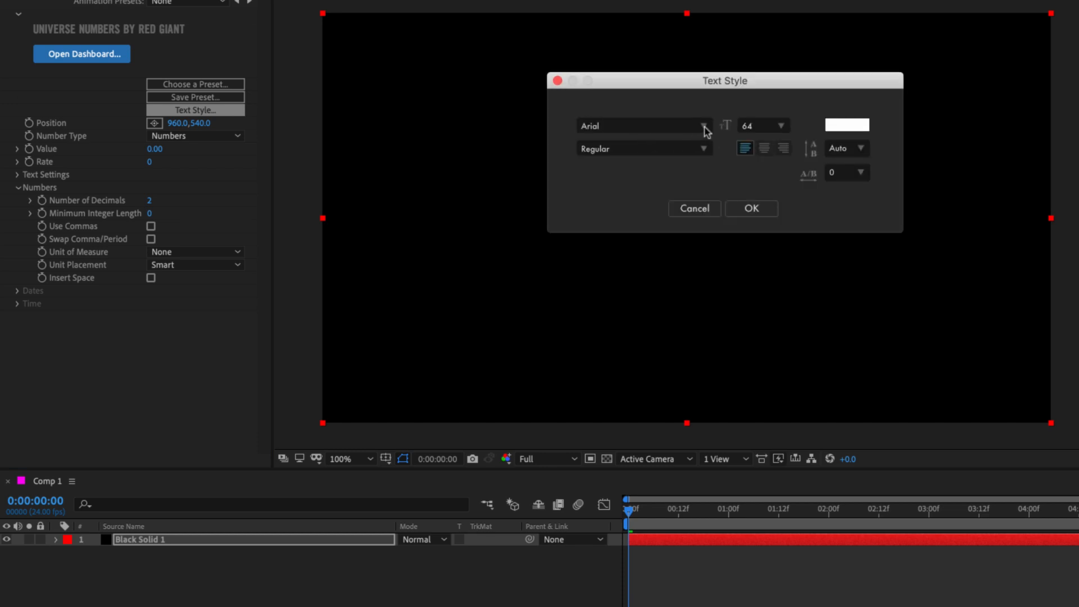
{"action": "left_click", "coordinate": [704, 126]}
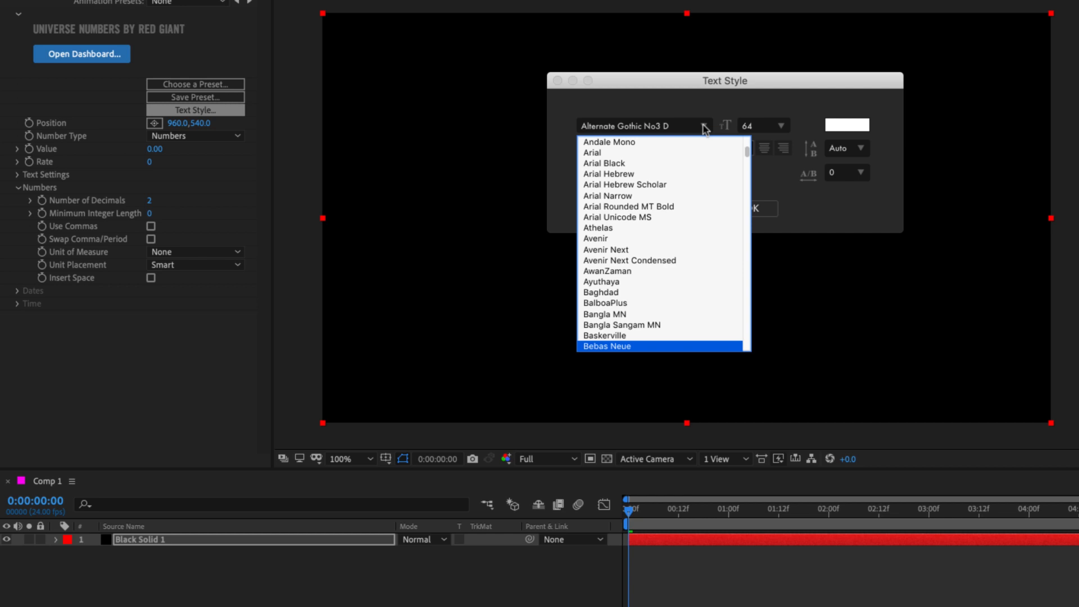
{"action": "left_click", "coordinate": [606, 346]}
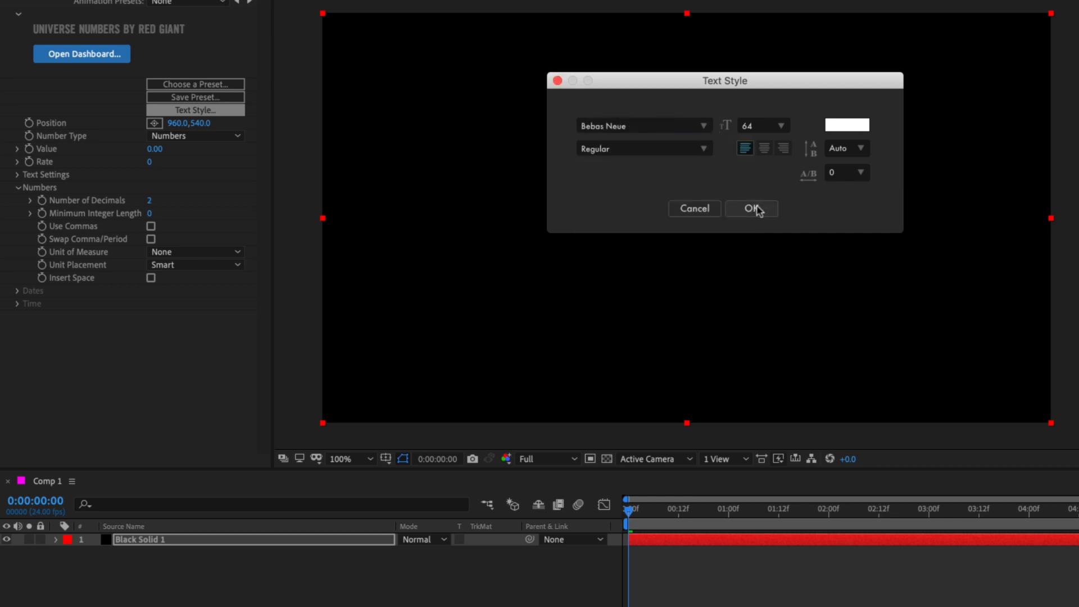
{"action": "left_click", "coordinate": [751, 208]}
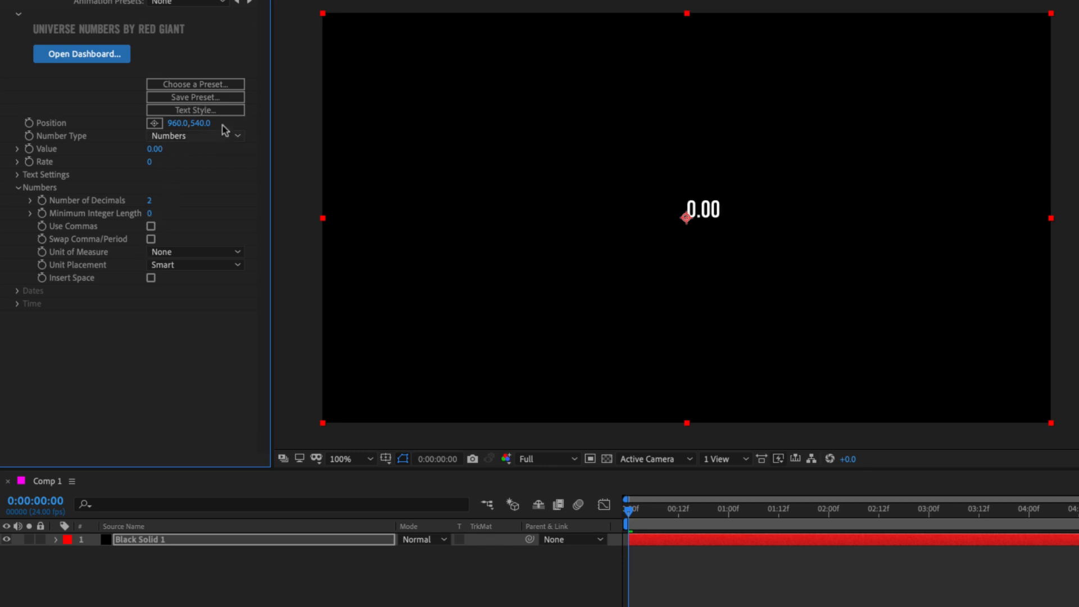
- Set the number text to a larger font size and a cyan colour in Text Style
{"action": "left_click", "coordinate": [195, 110]}
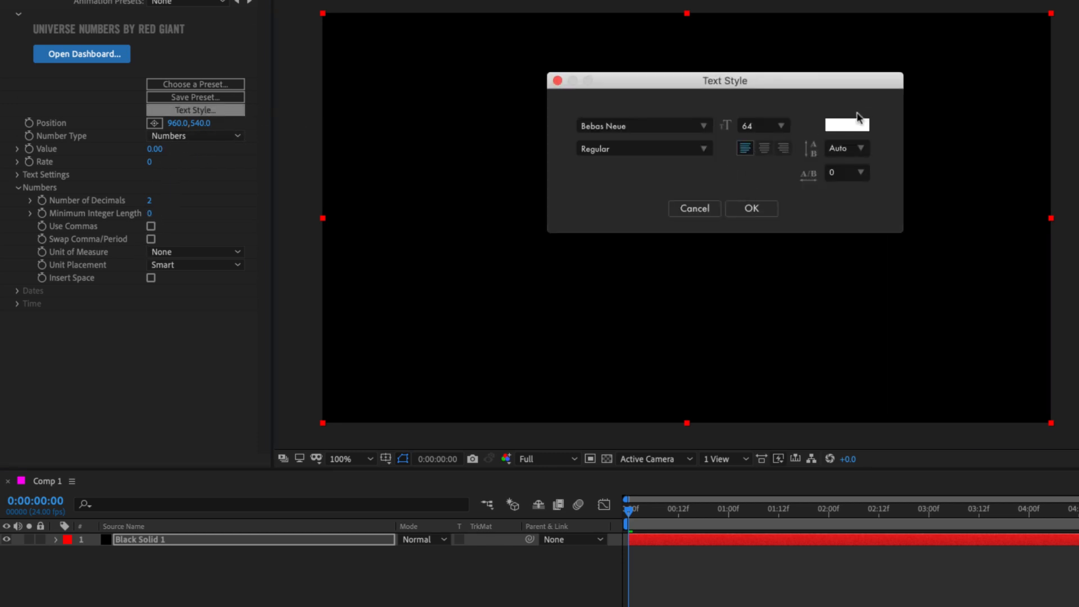
{"action": "left_click", "coordinate": [782, 125]}
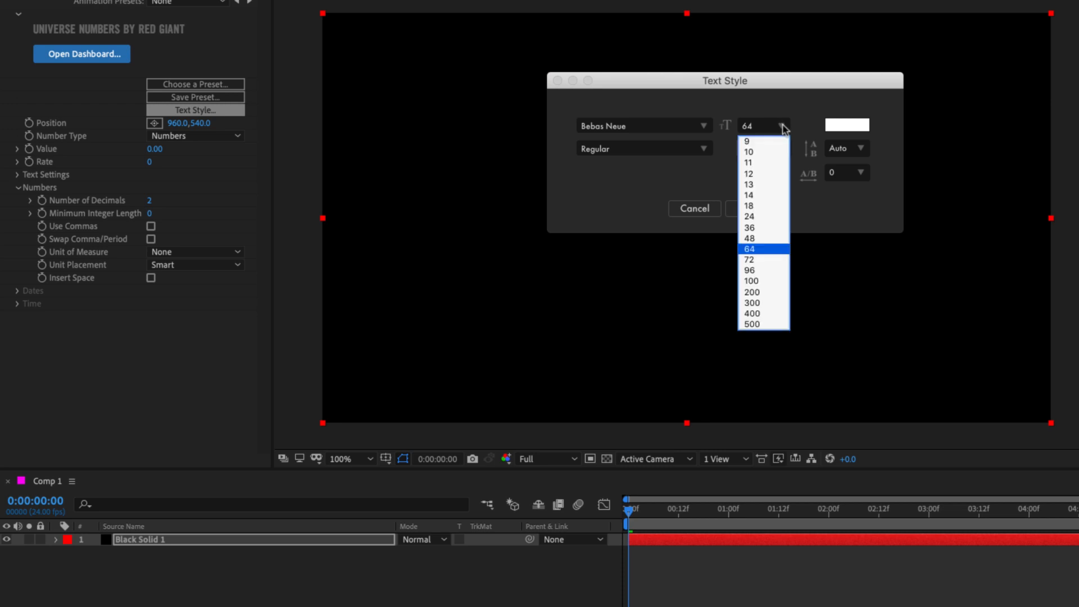
{"action": "left_click", "coordinate": [748, 270]}
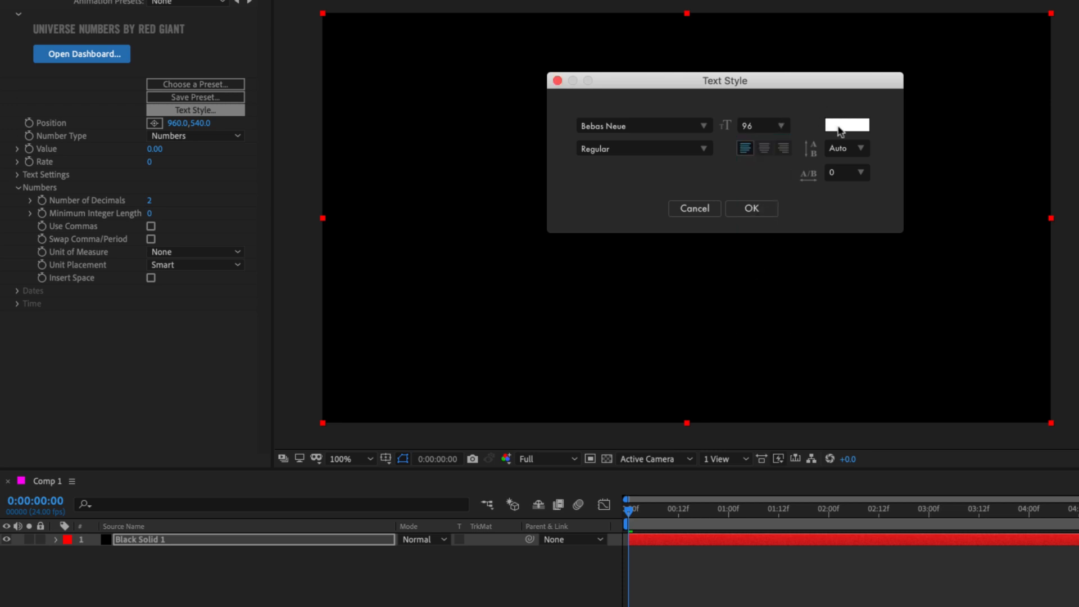
{"action": "left_click", "coordinate": [847, 125]}
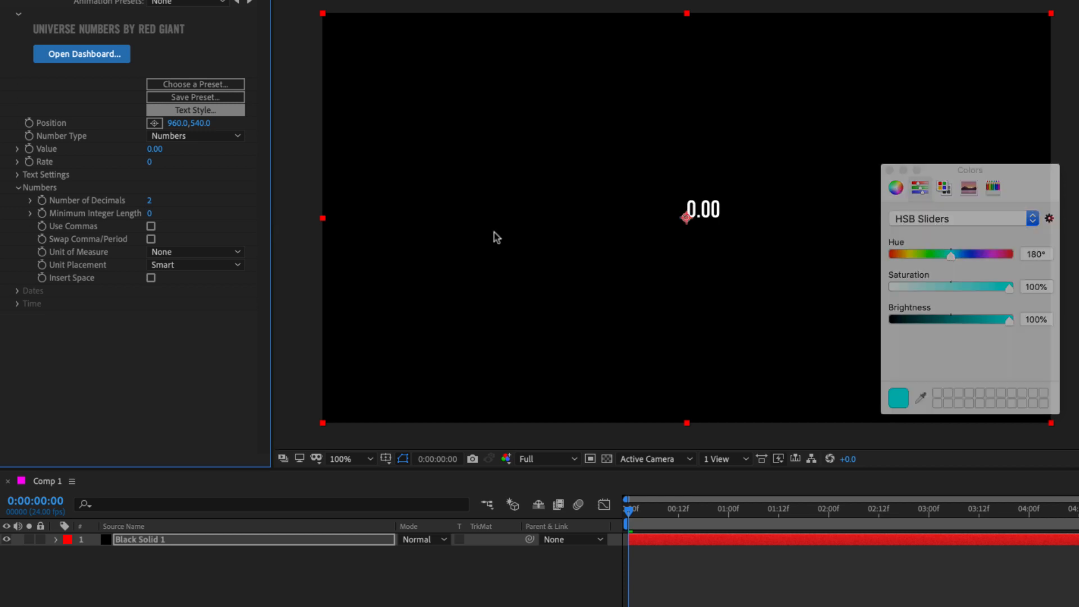
{"action": "left_click", "coordinate": [11, 175]}
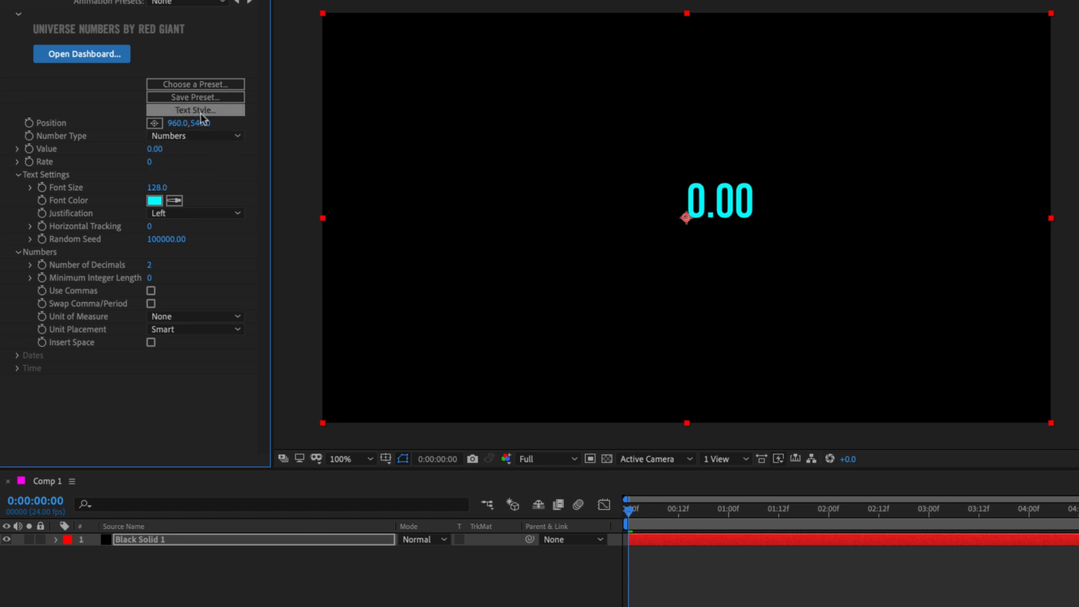
{"action": "left_click", "coordinate": [196, 110]}
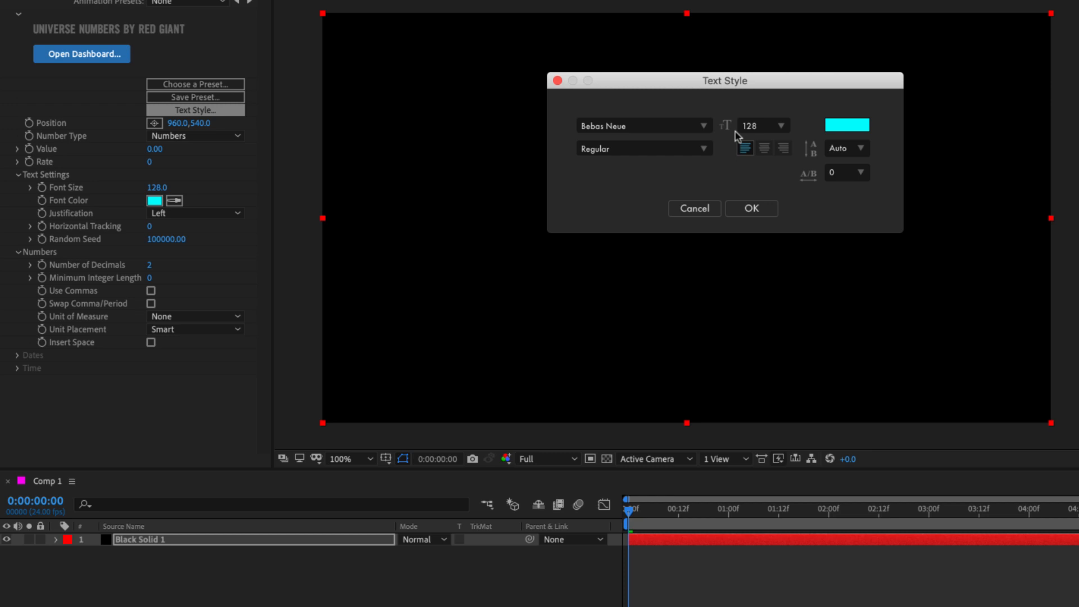
{"action": "mouse_move", "coordinate": [760, 161]}
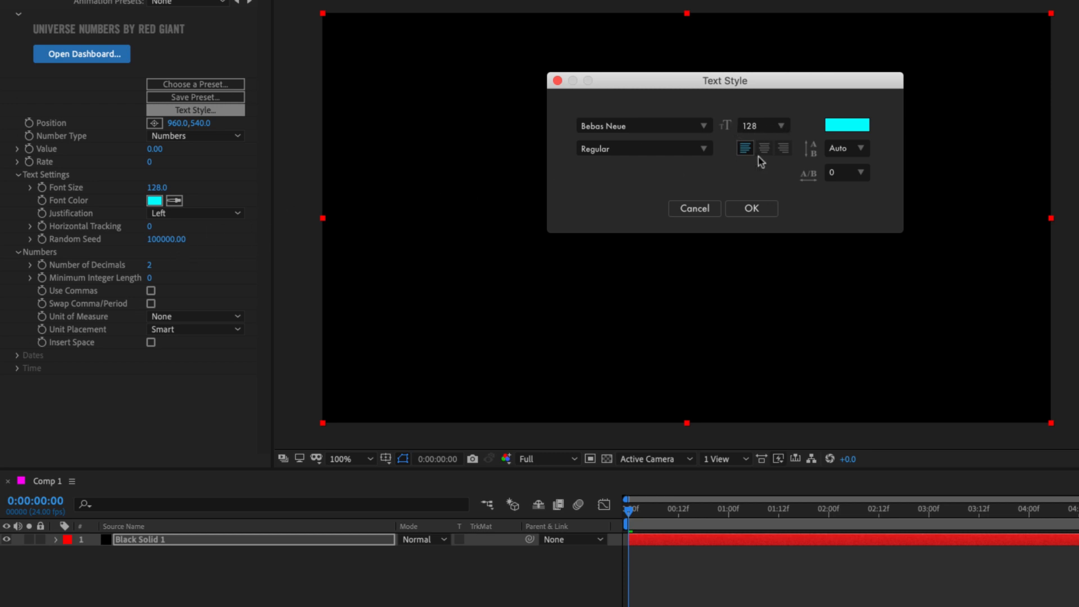
{"action": "mouse_move", "coordinate": [132, 231]}
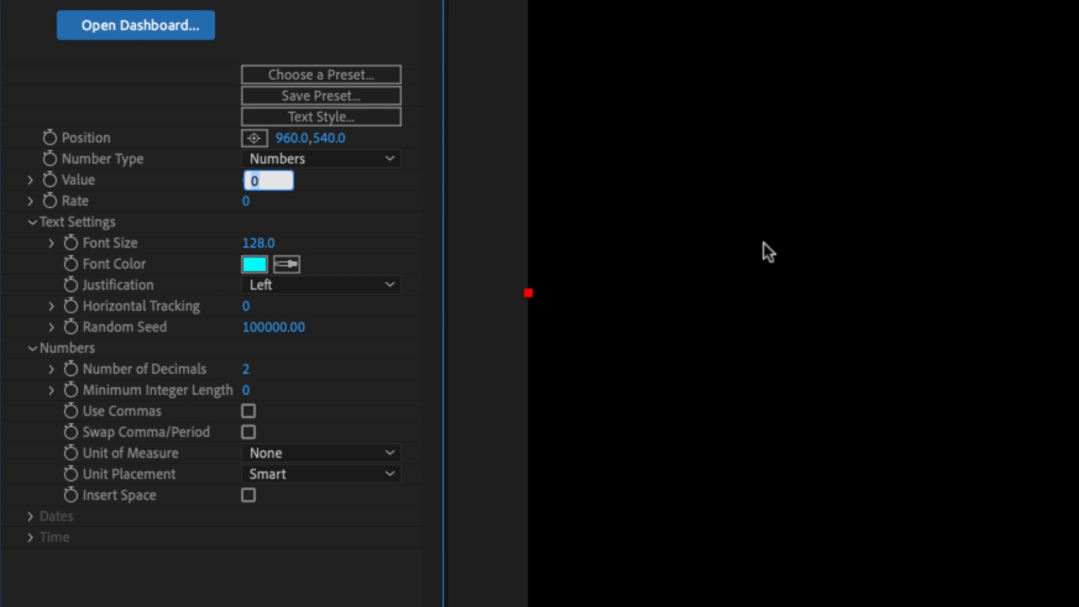
- Set the Numbers effect Value to 500
{"action": "type", "text": "500.00"}
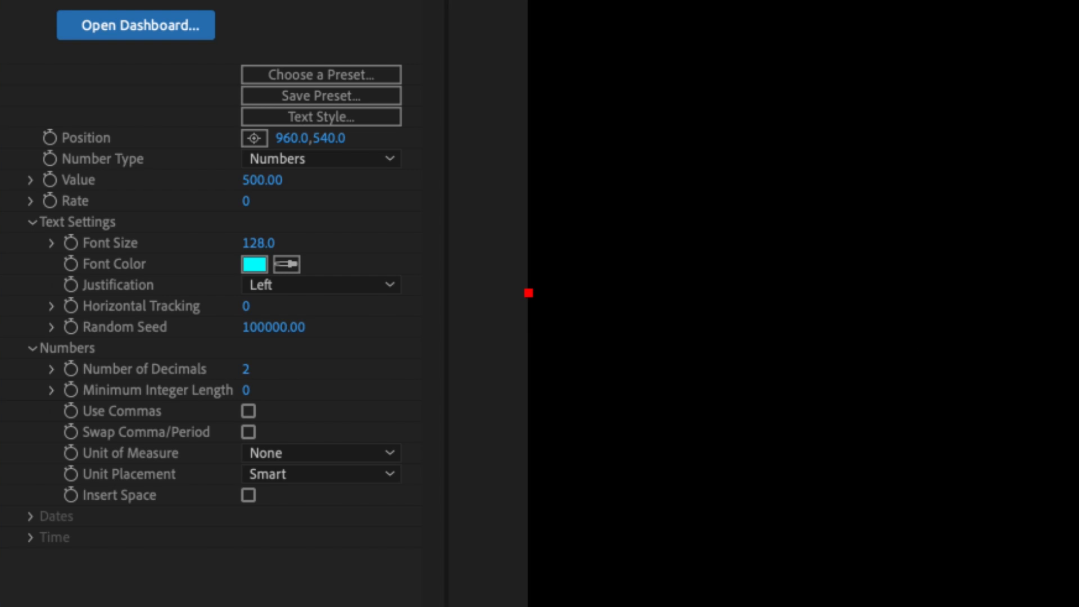
{"action": "mouse_move", "coordinate": [71, 184]}
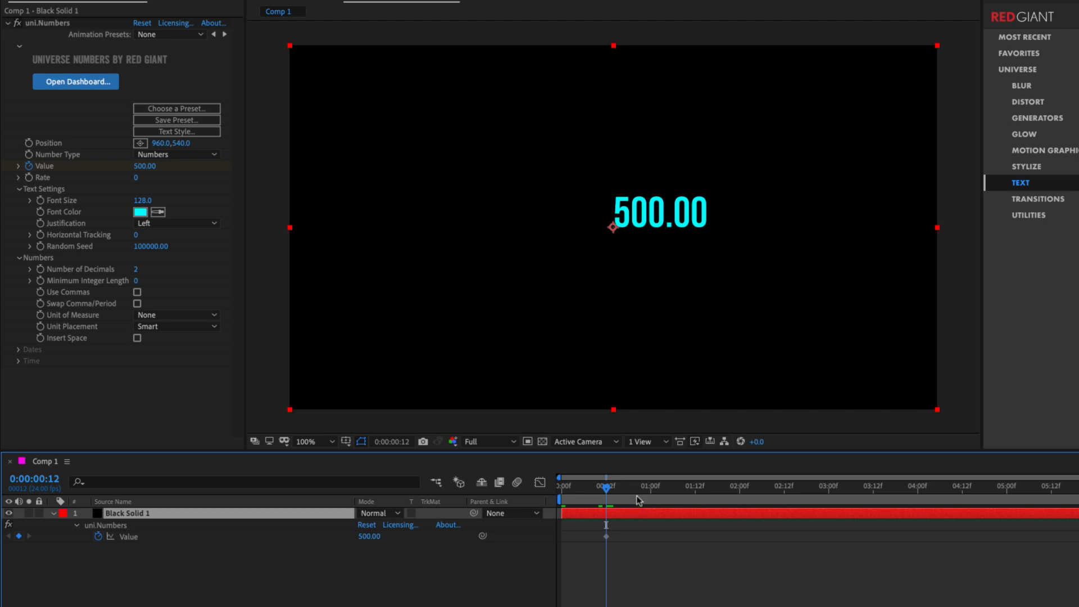
- At five seconds, keyframe the Value to 2000 so the number counts up from 500
{"action": "left_click", "coordinate": [959, 485]}
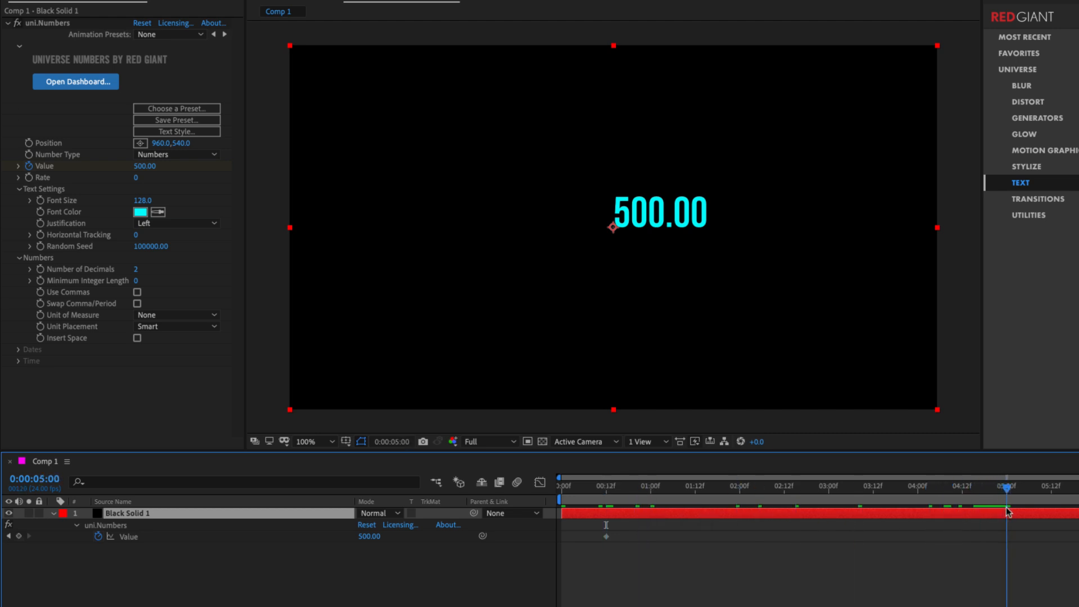
{"action": "double_click", "coordinate": [145, 166]}
{"action": "type", "text": "2000"}
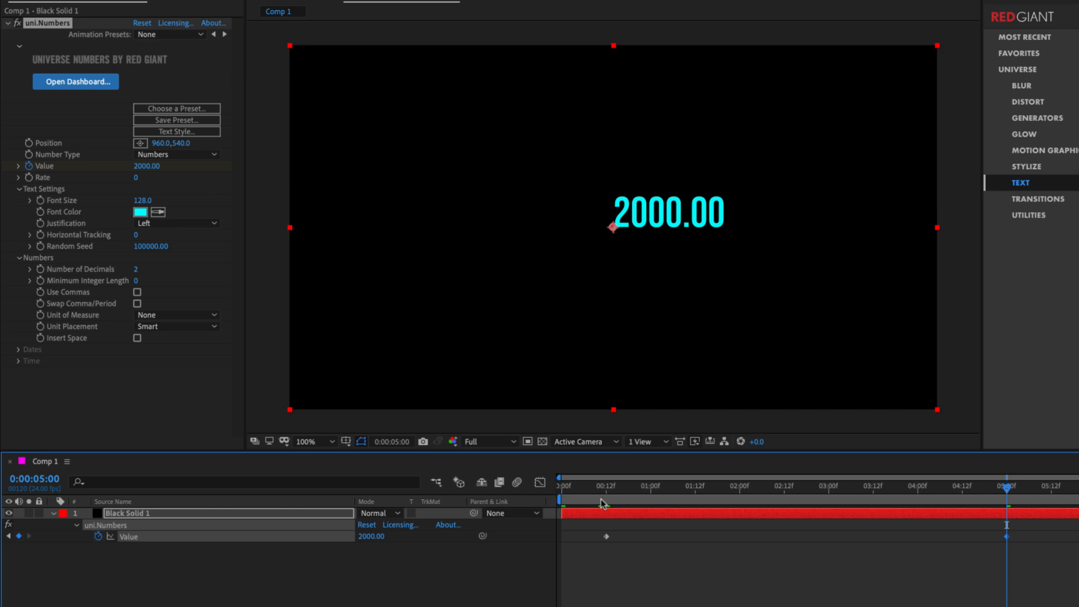
{"action": "left_click", "coordinate": [604, 486]}
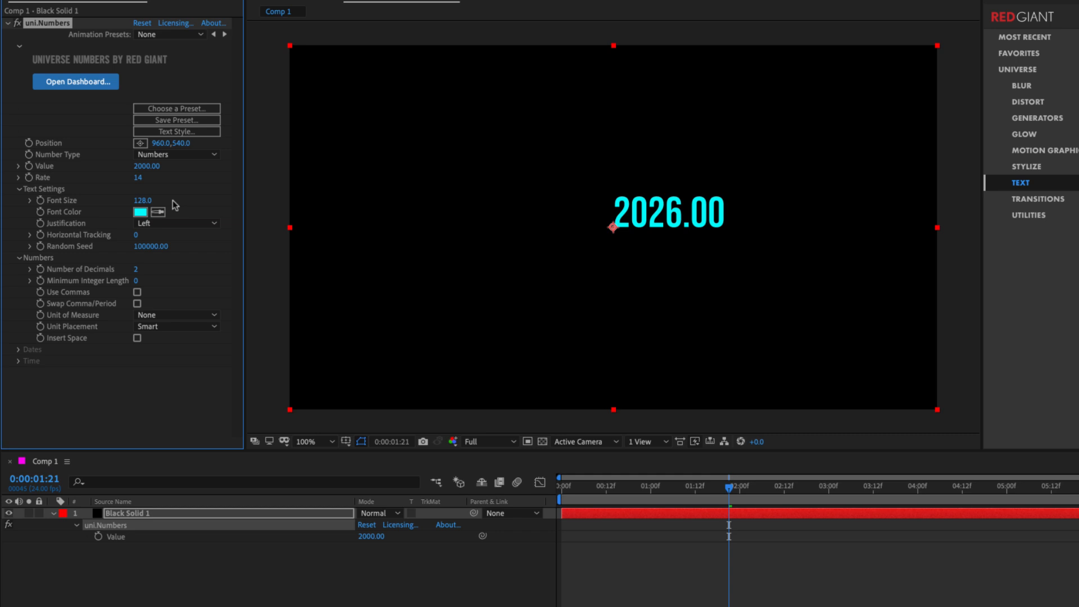
{"action": "mouse_move", "coordinate": [125, 279]}
{"action": "type", "text": "5"}
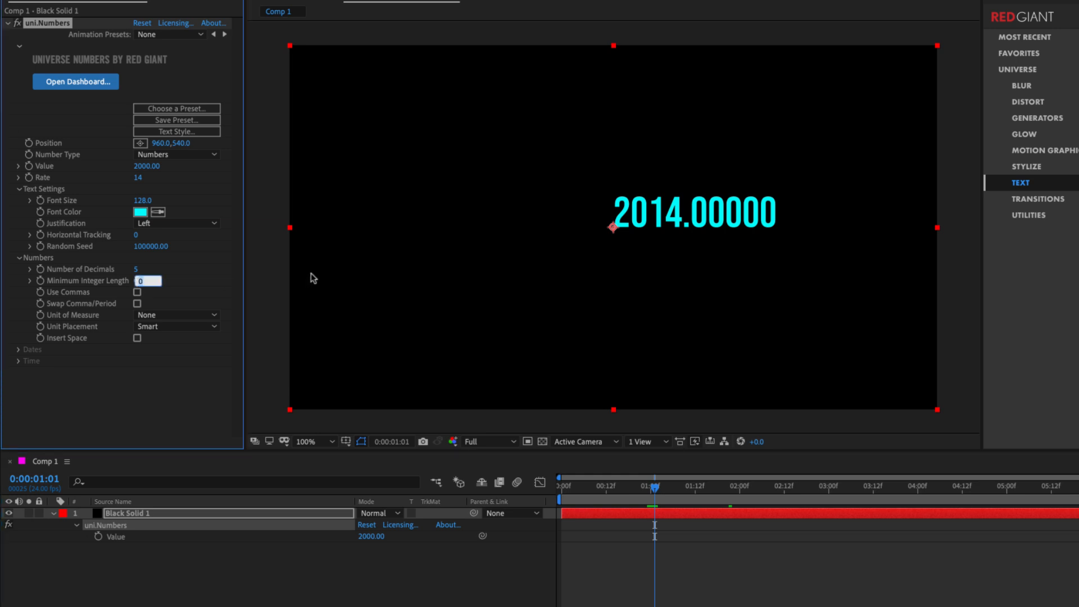
{"action": "mouse_move", "coordinate": [656, 241]}
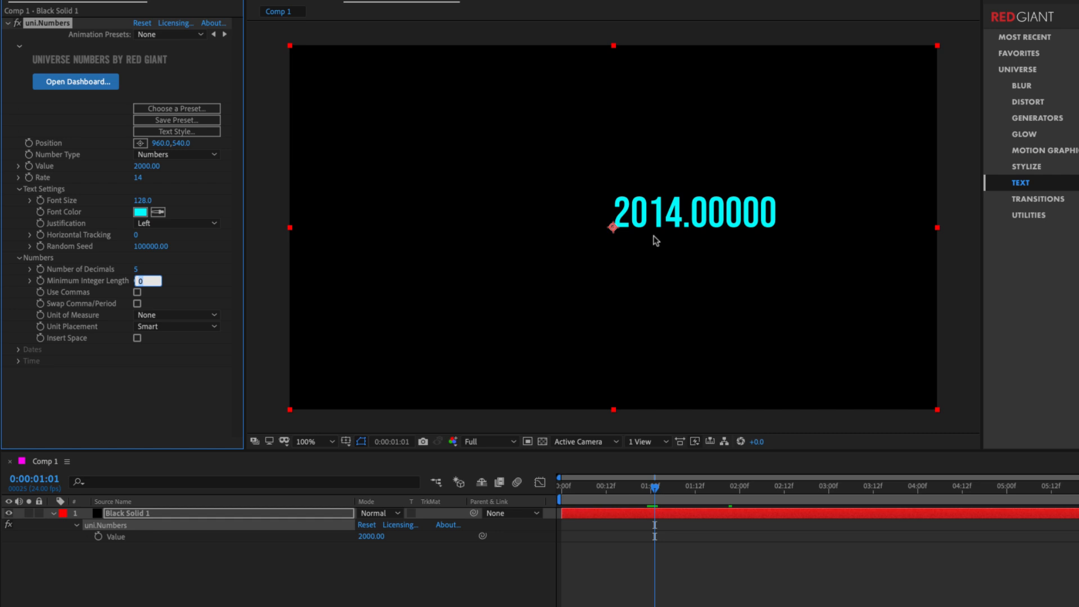
{"action": "mouse_move", "coordinate": [680, 201]}
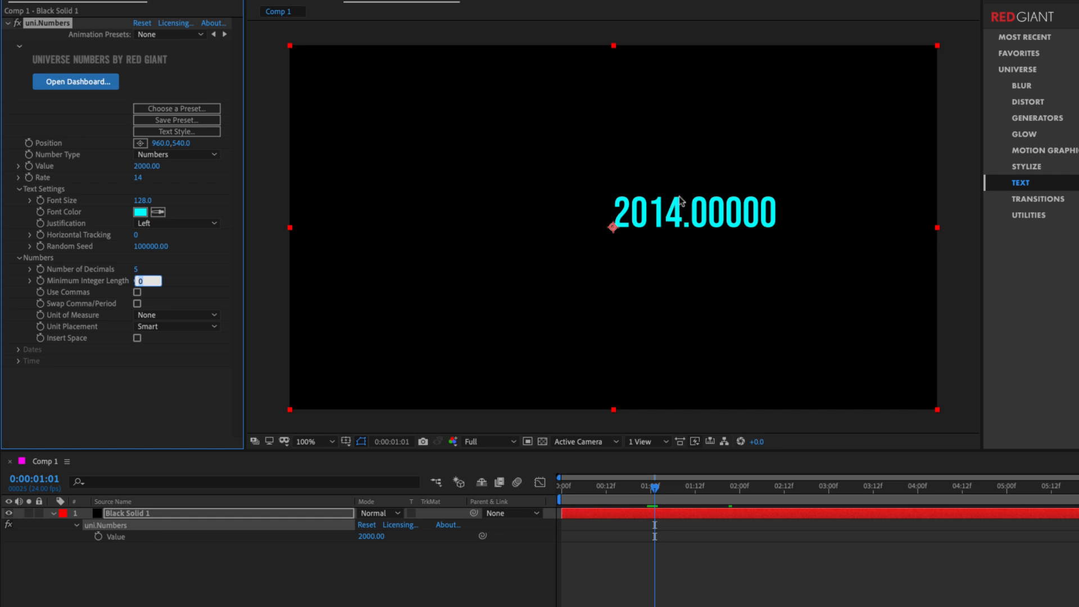
{"action": "mouse_move", "coordinate": [638, 230]}
{"action": "type", "text": "6"}
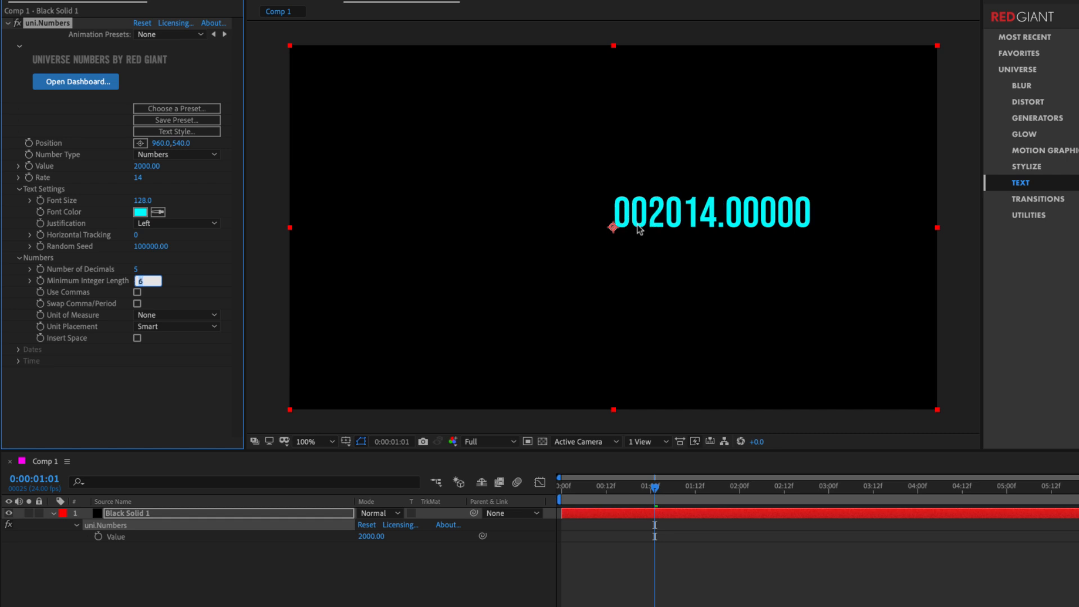
{"action": "mouse_move", "coordinate": [620, 204]}
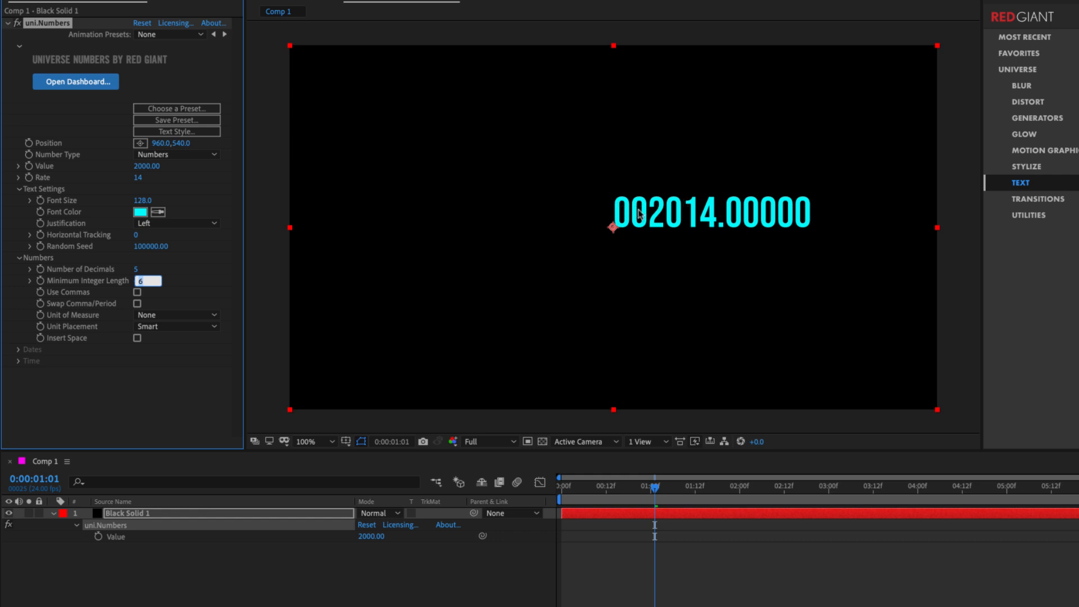
{"action": "mouse_move", "coordinate": [165, 299]}
{"action": "type", "text": "0"}
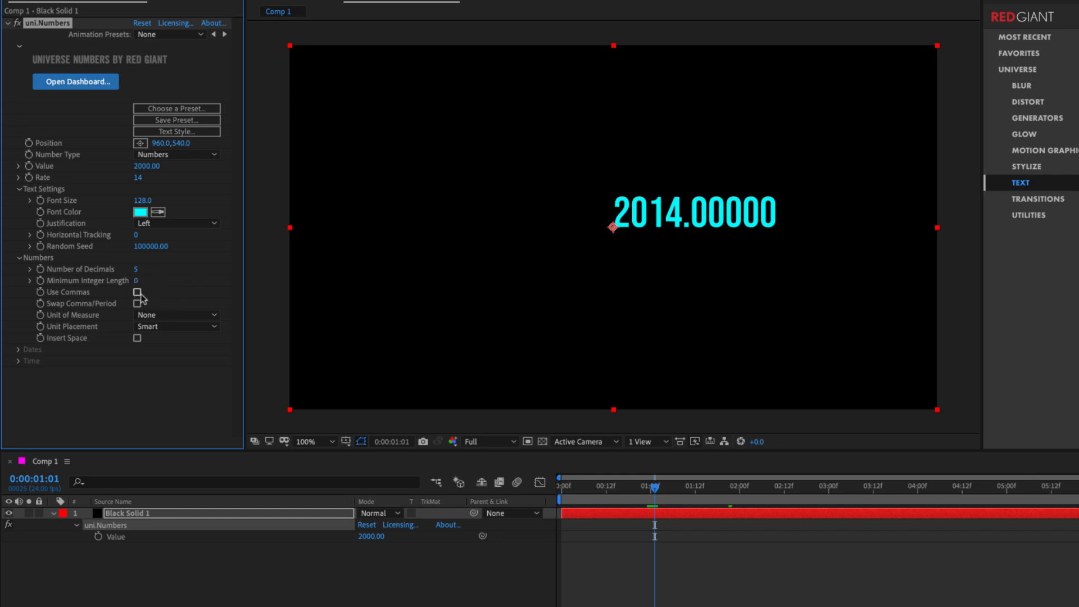
- Enable Use Commas so the number shows thousands separators
{"action": "left_click", "coordinate": [137, 292]}
{"action": "type", "text": "20000"}
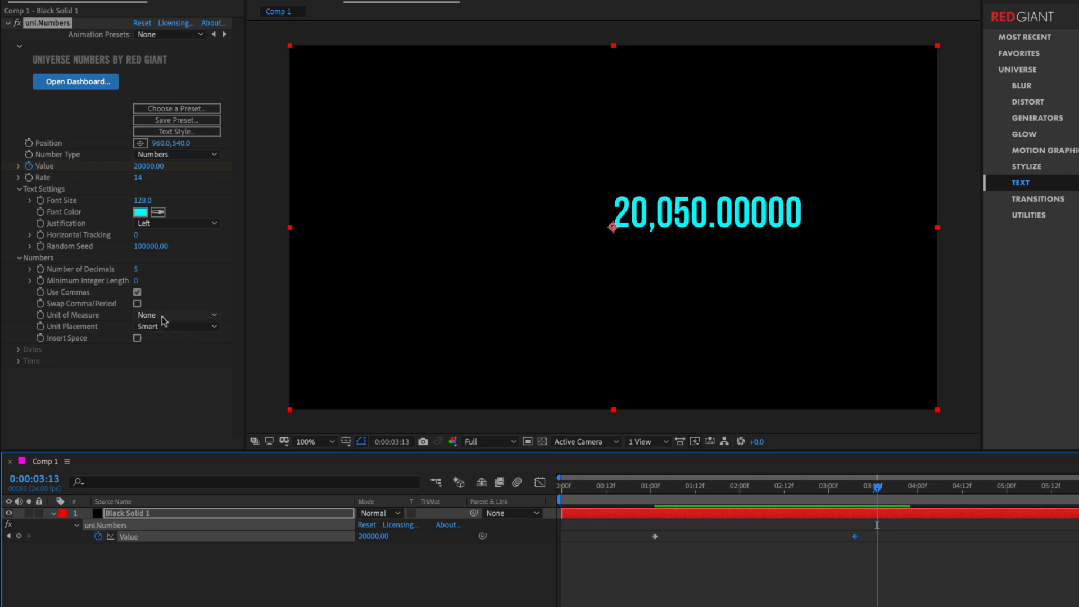
- Format the number as dollars with a space after the sign and zero decimals
{"action": "left_click", "coordinate": [176, 315]}
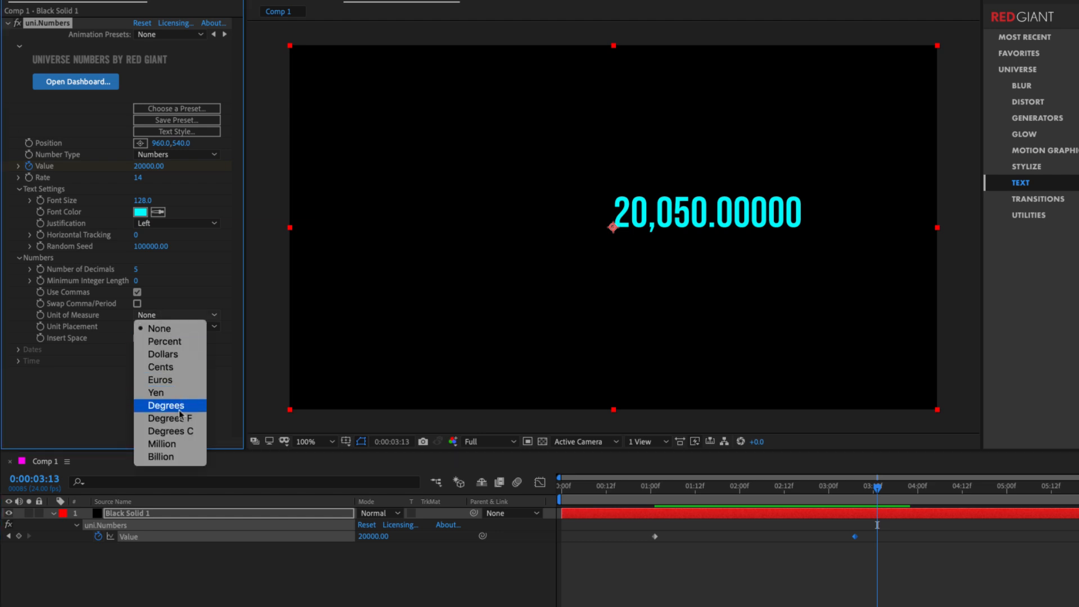
{"action": "mouse_move", "coordinate": [163, 353]}
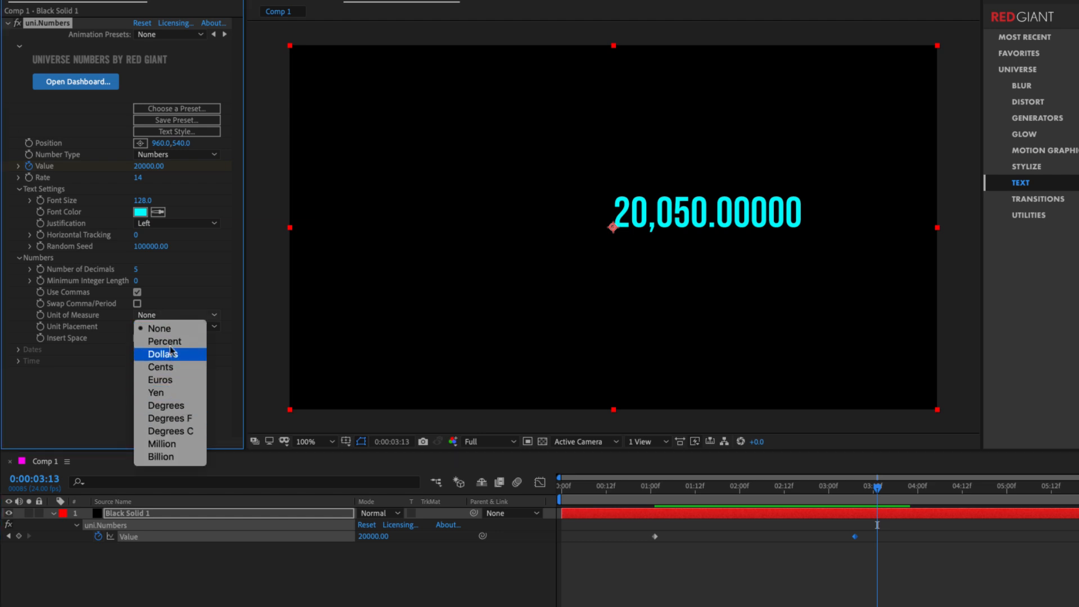
{"action": "mouse_move", "coordinate": [160, 367]}
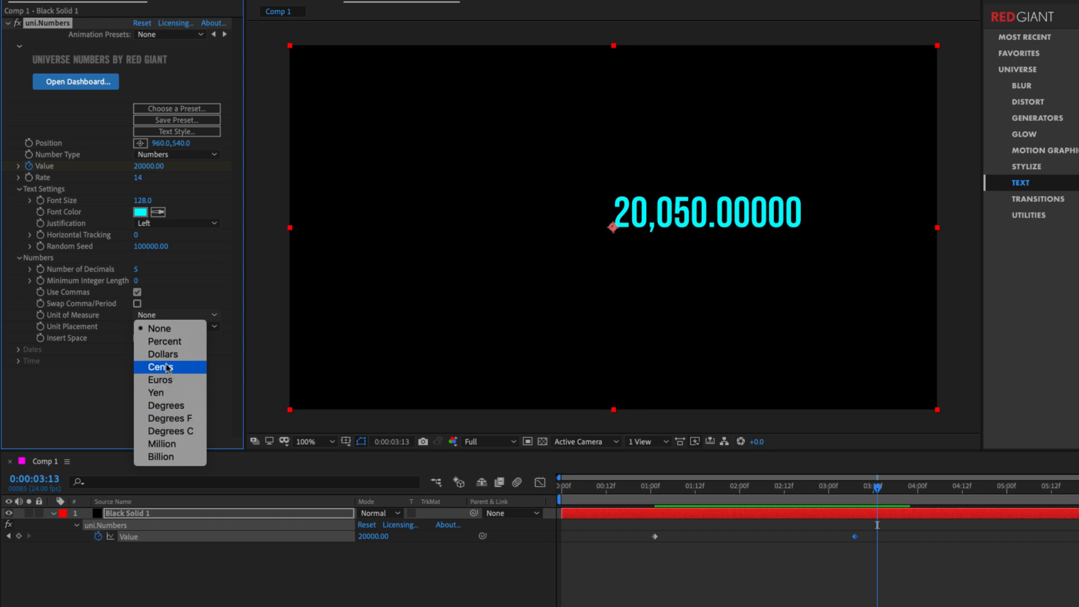
{"action": "left_click", "coordinate": [163, 353]}
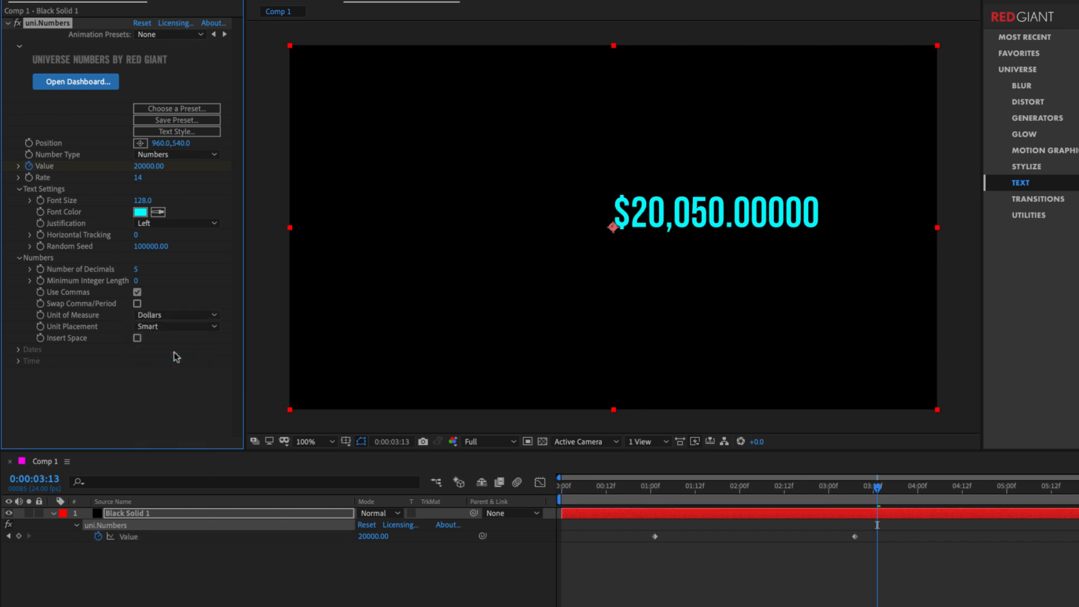
{"action": "left_click", "coordinate": [137, 338]}
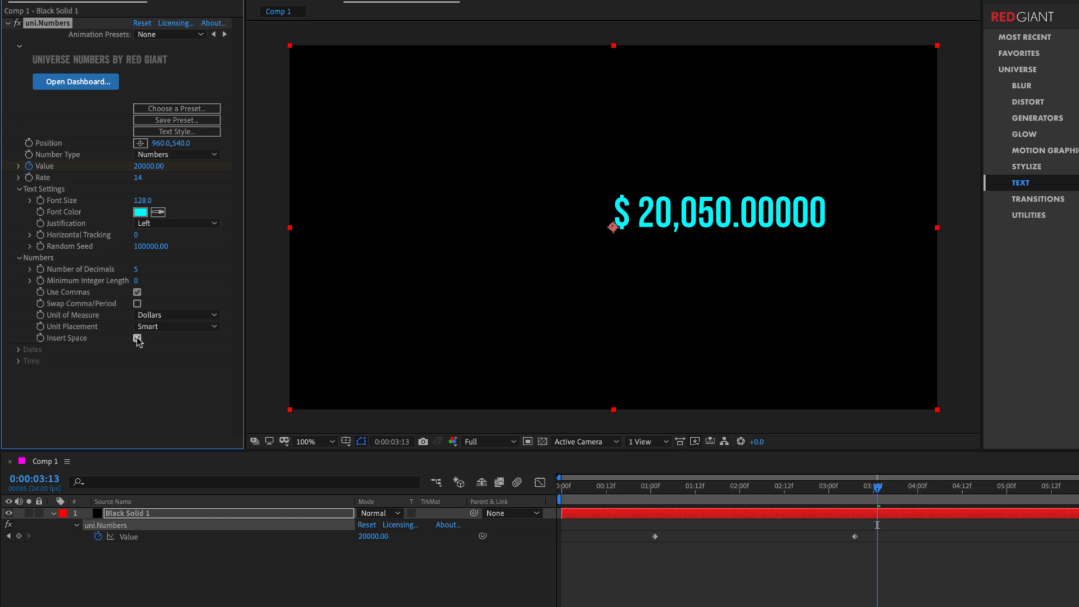
{"action": "left_click", "coordinate": [138, 338]}
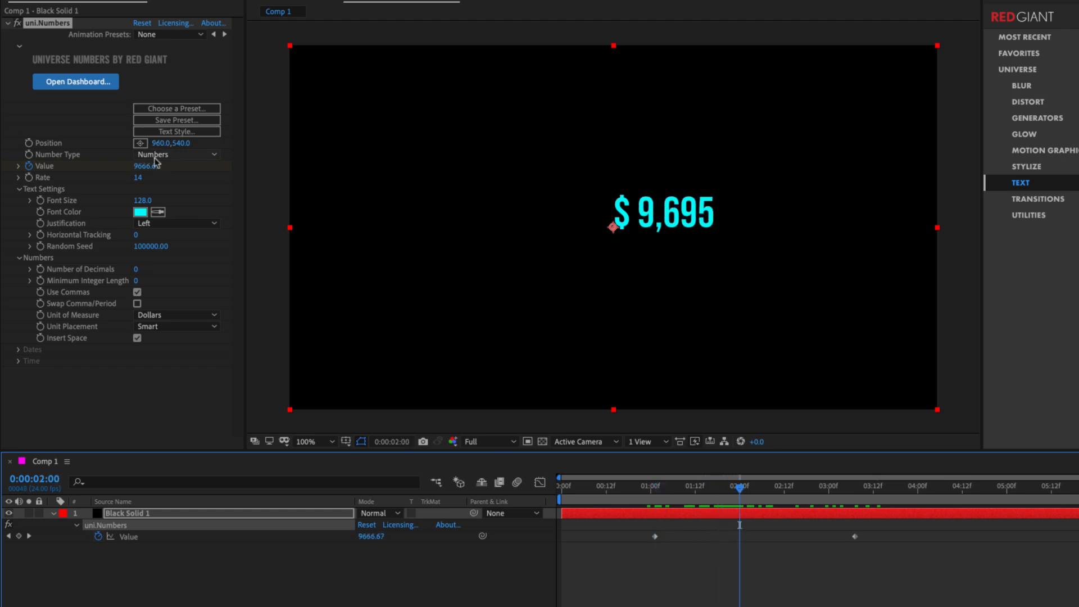
- Switch Number Type to Dates and set the format to the full month name (MMMM DD YYYY)
{"action": "left_click", "coordinate": [178, 154]}
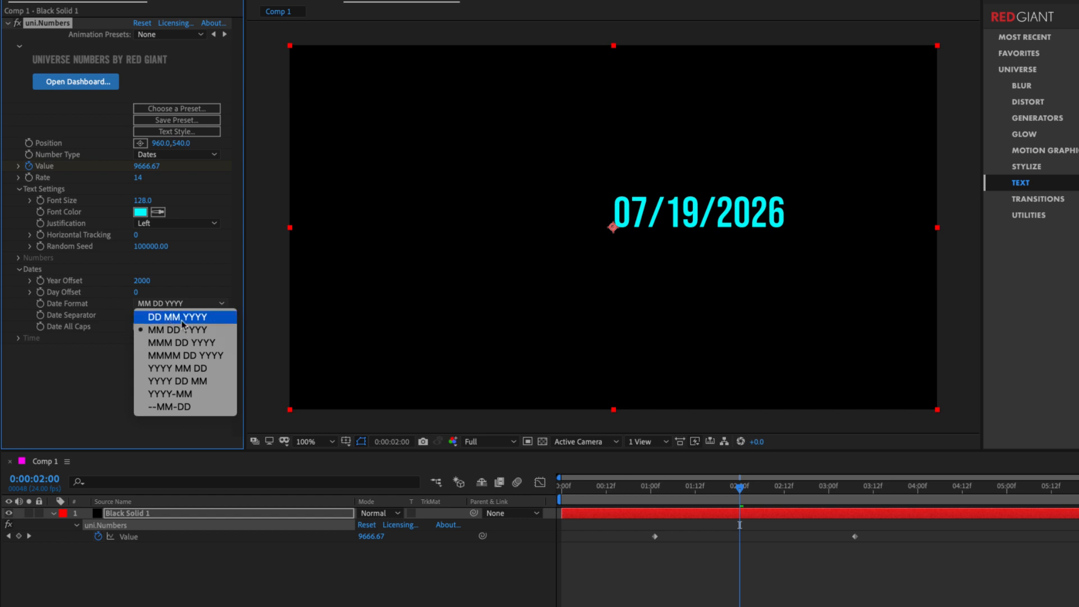
{"action": "mouse_move", "coordinate": [179, 343]}
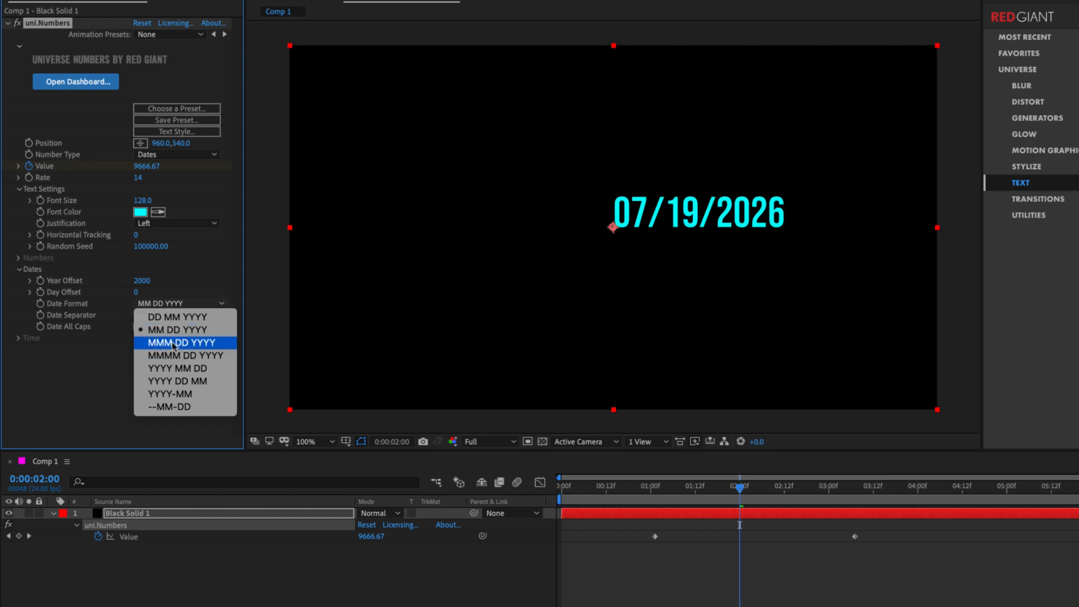
{"action": "left_click", "coordinate": [180, 342]}
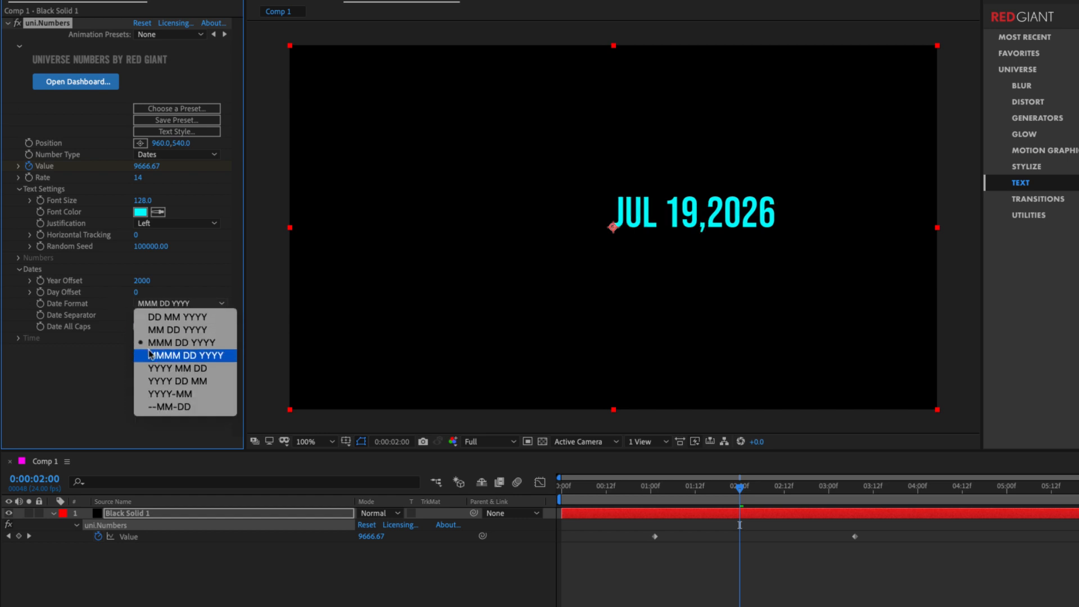
{"action": "mouse_move", "coordinate": [184, 343]}
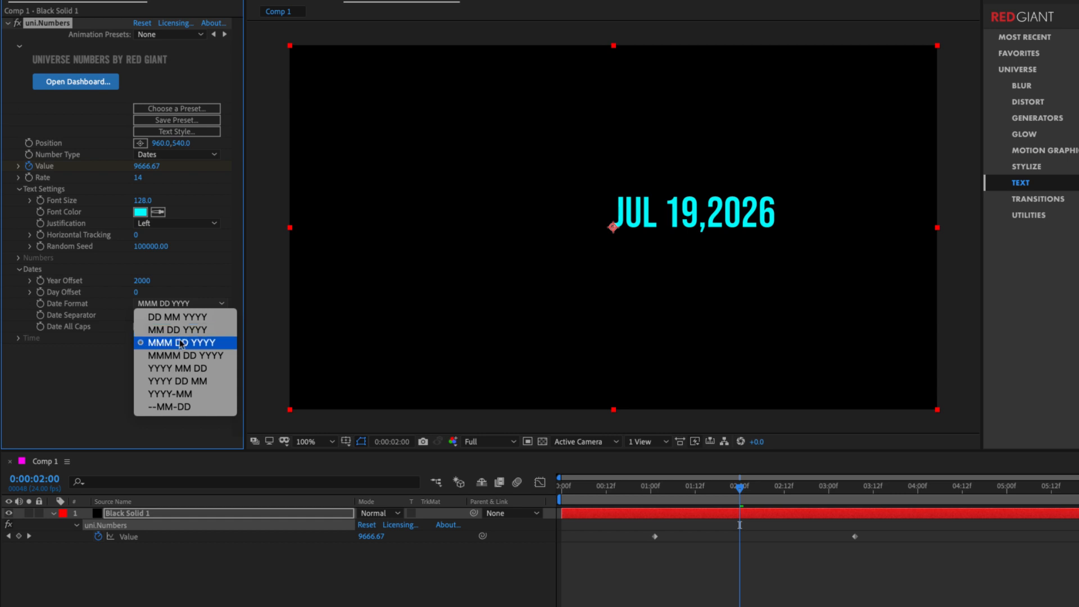
{"action": "mouse_move", "coordinate": [237, 338]}
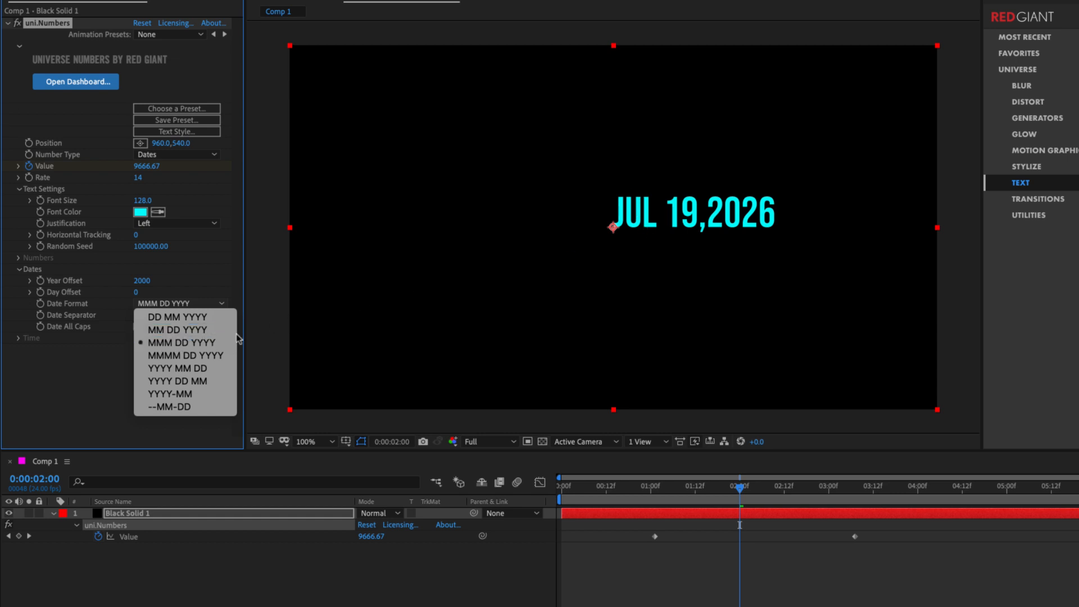
{"action": "left_click", "coordinate": [184, 355]}
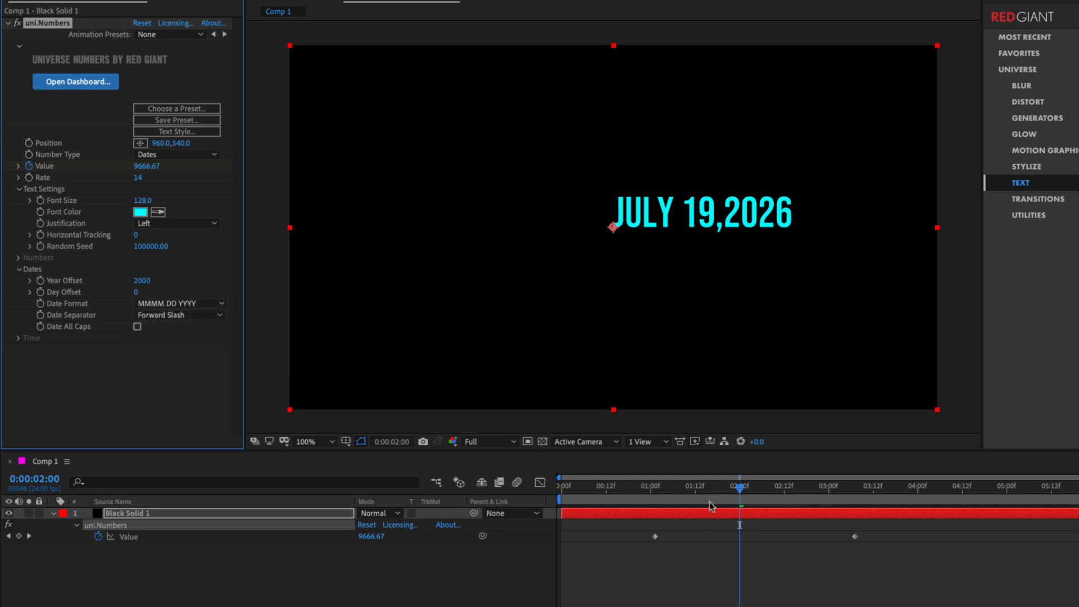
{"action": "mouse_move", "coordinate": [195, 203]}
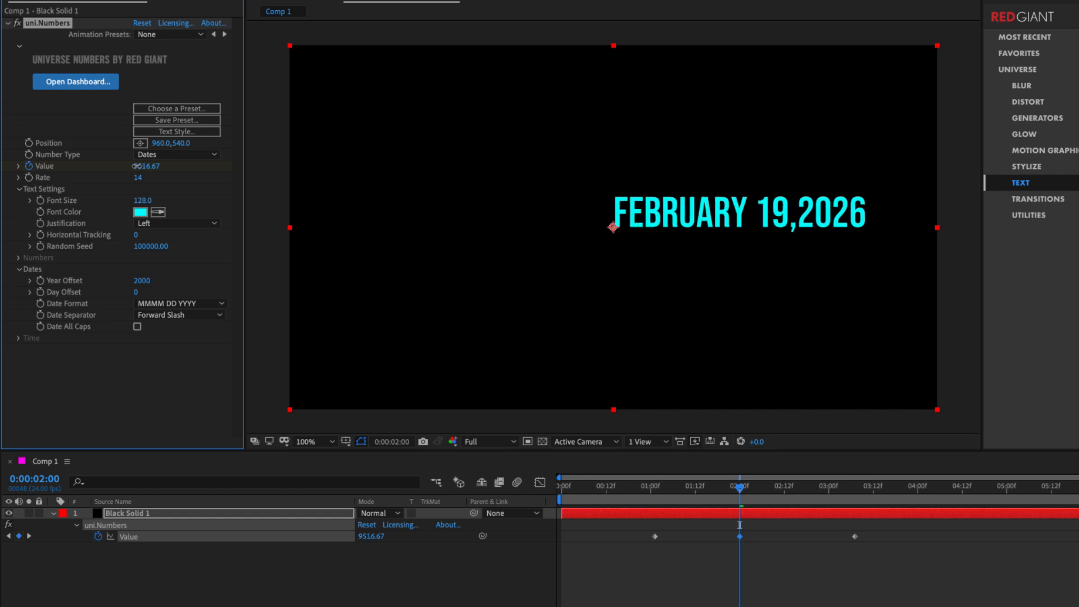
- Set Date Format to year-first, then to day-month-year order (DD MM YYYY)
{"action": "left_click", "coordinate": [180, 303]}
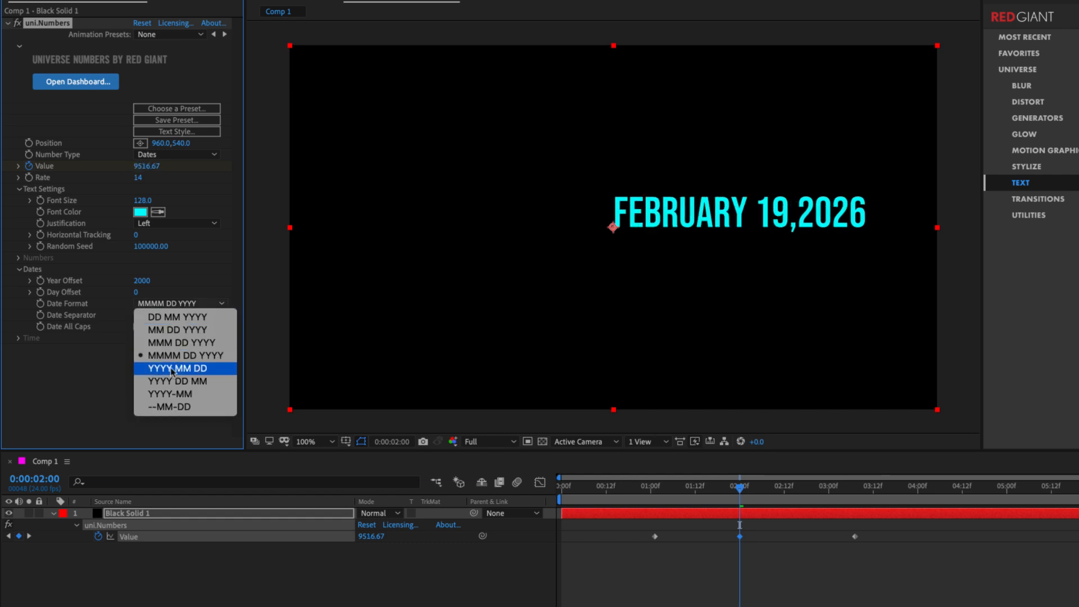
{"action": "left_click", "coordinate": [184, 368]}
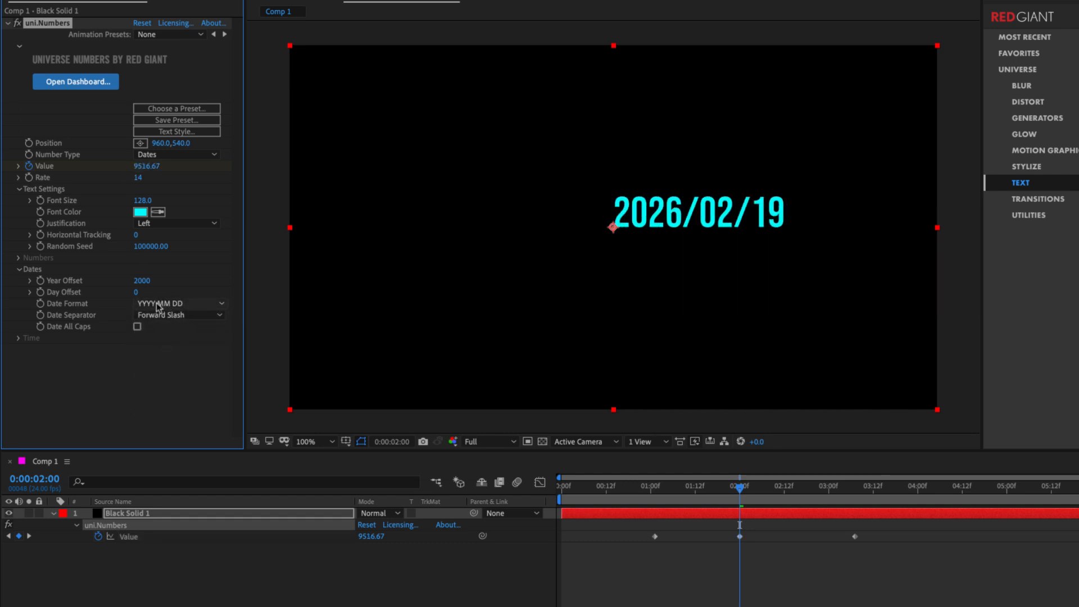
{"action": "left_click", "coordinate": [179, 303]}
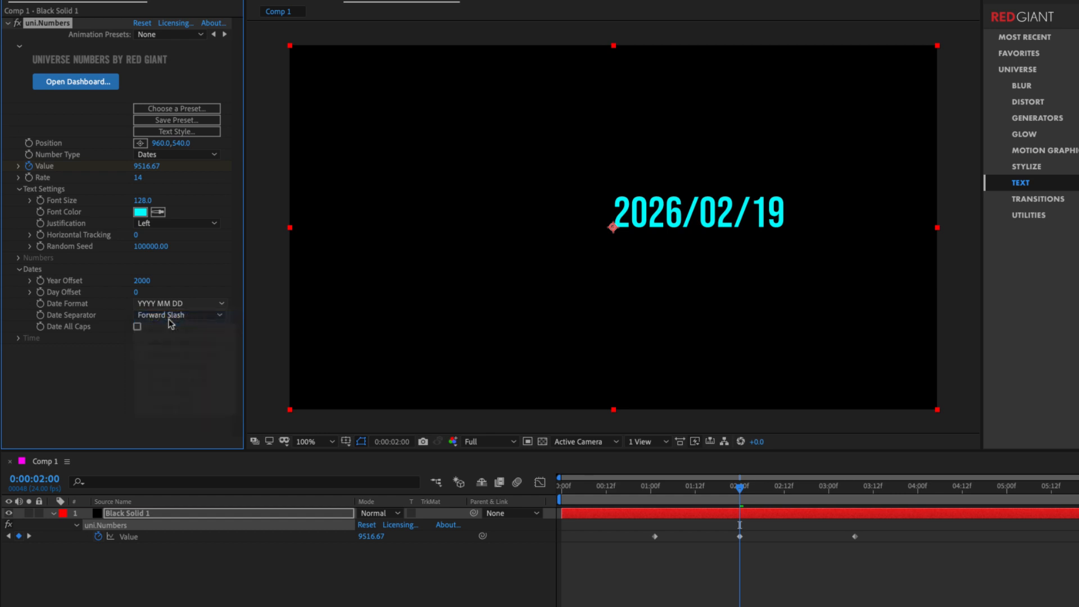
{"action": "left_click", "coordinate": [179, 302]}
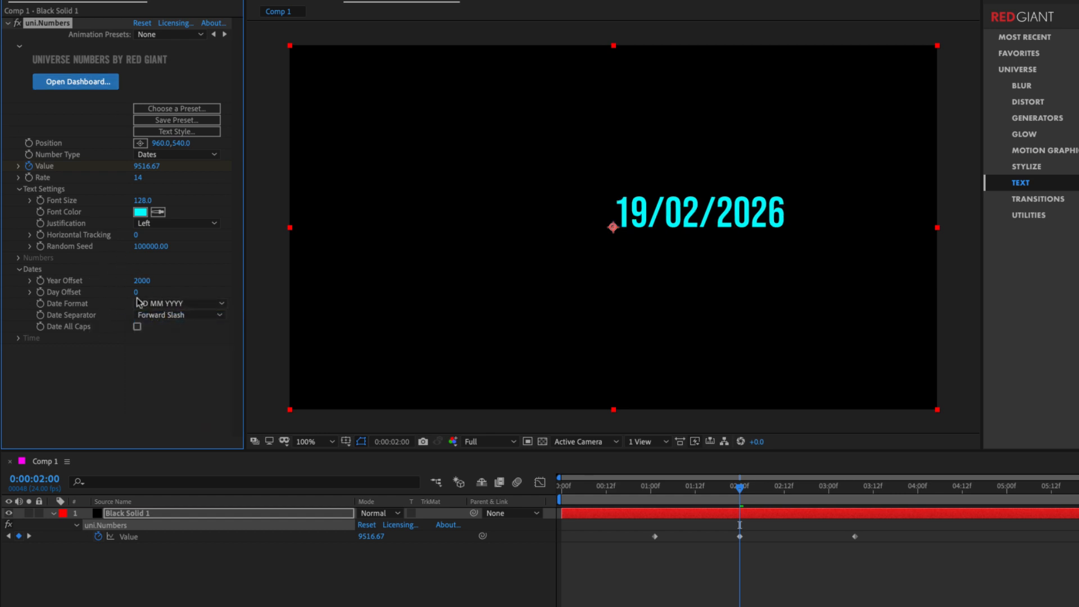
{"action": "mouse_move", "coordinate": [31, 171]}
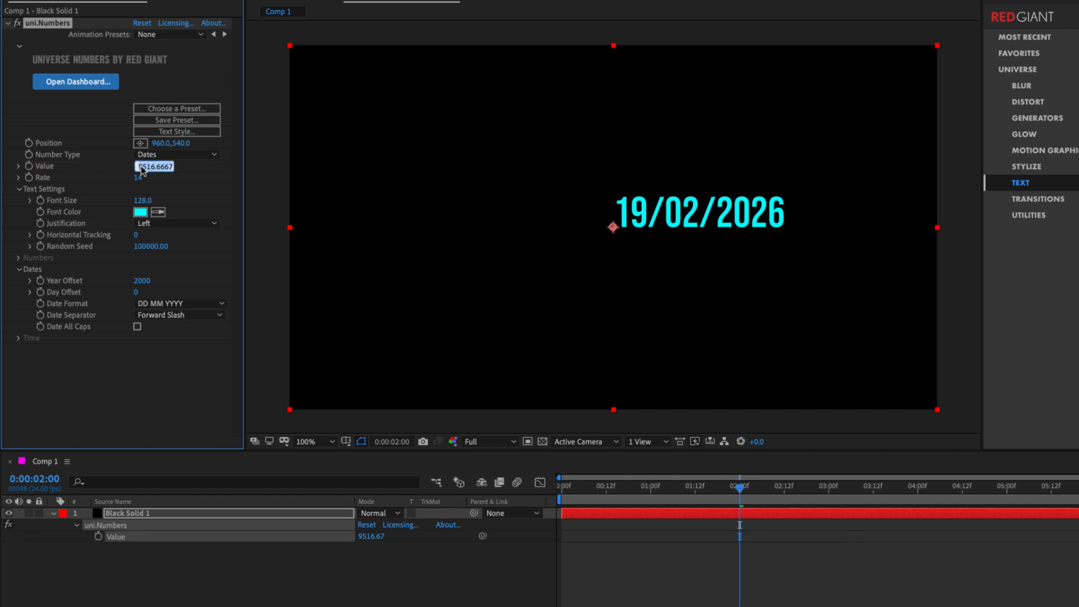
- Reset Value to 0, use MM DD YYYY format and set Year Offset to 1973
{"action": "type", "text": "0.00"}
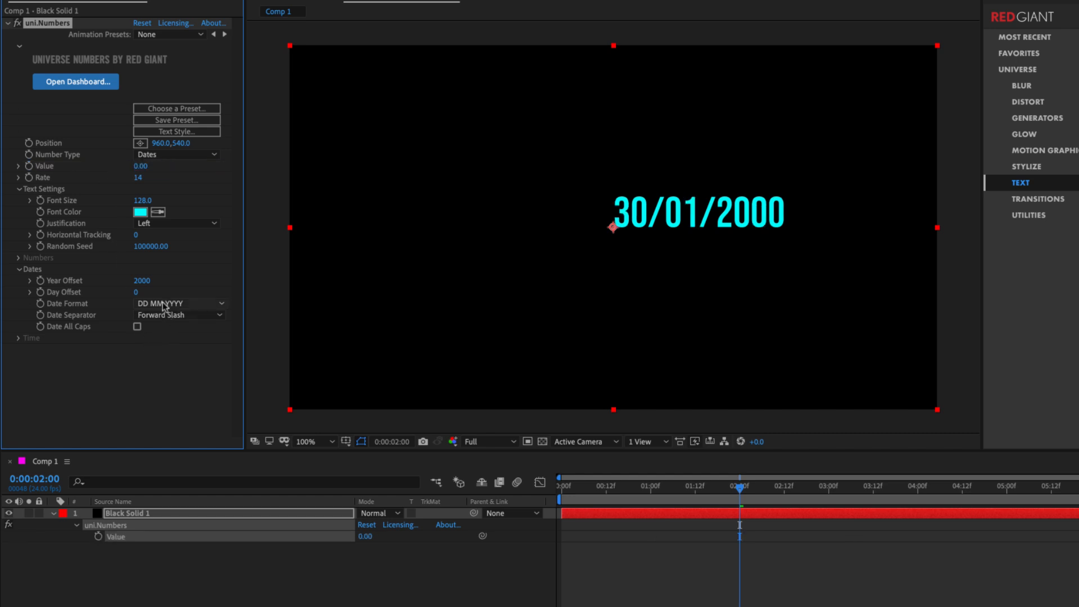
{"action": "left_click", "coordinate": [178, 303]}
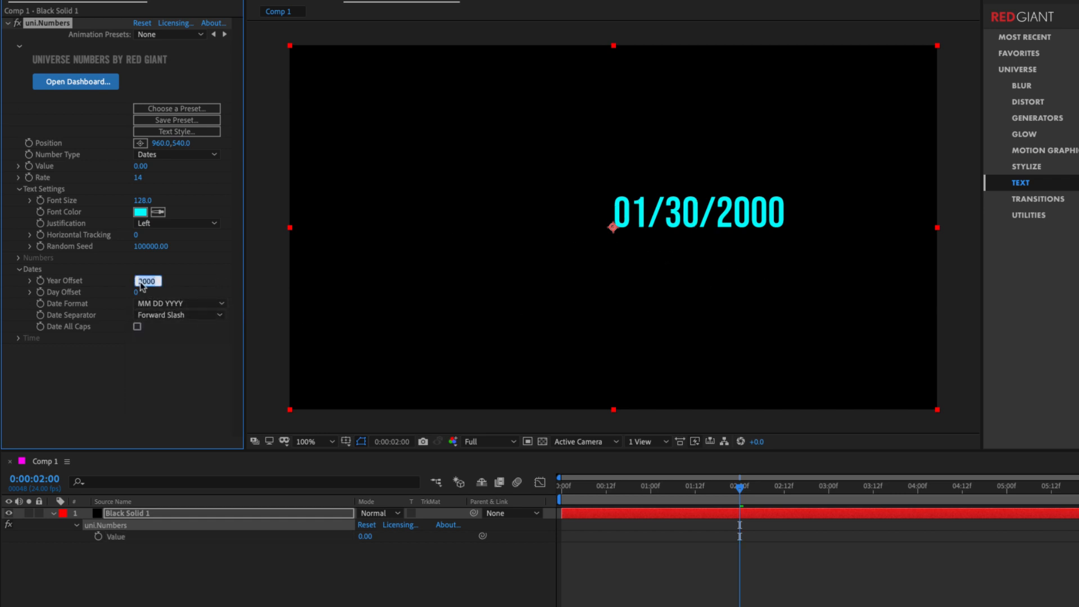
{"action": "type", "text": "1973"}
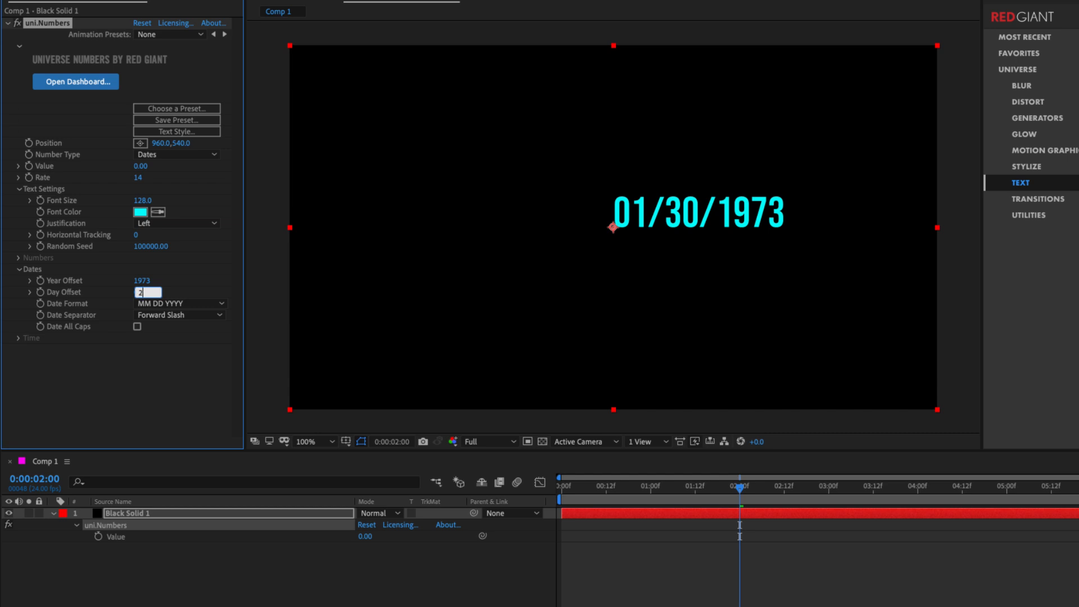
- Adjust the Day Offset and display the date with the full month name (MMMM DD YYYY)
{"action": "type", "text": "201"}
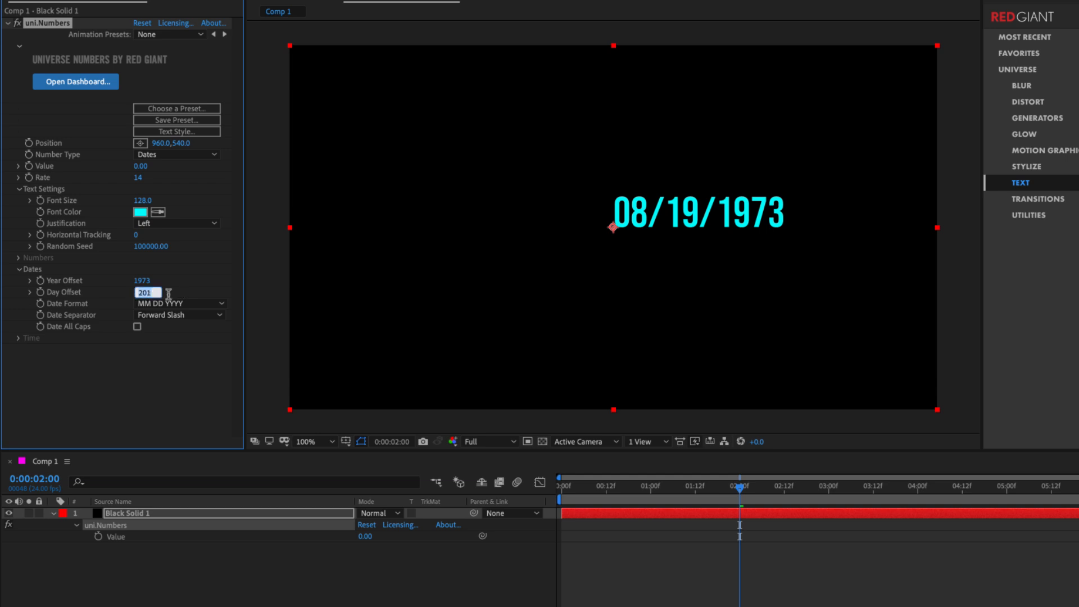
{"action": "type", "text": "210"}
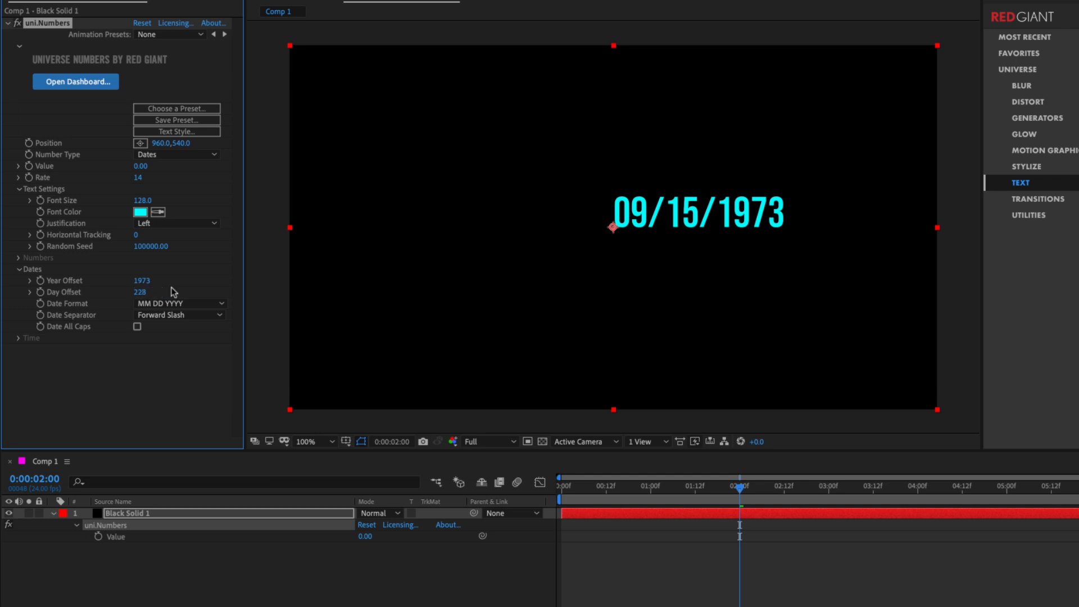
{"action": "mouse_move", "coordinate": [657, 221]}
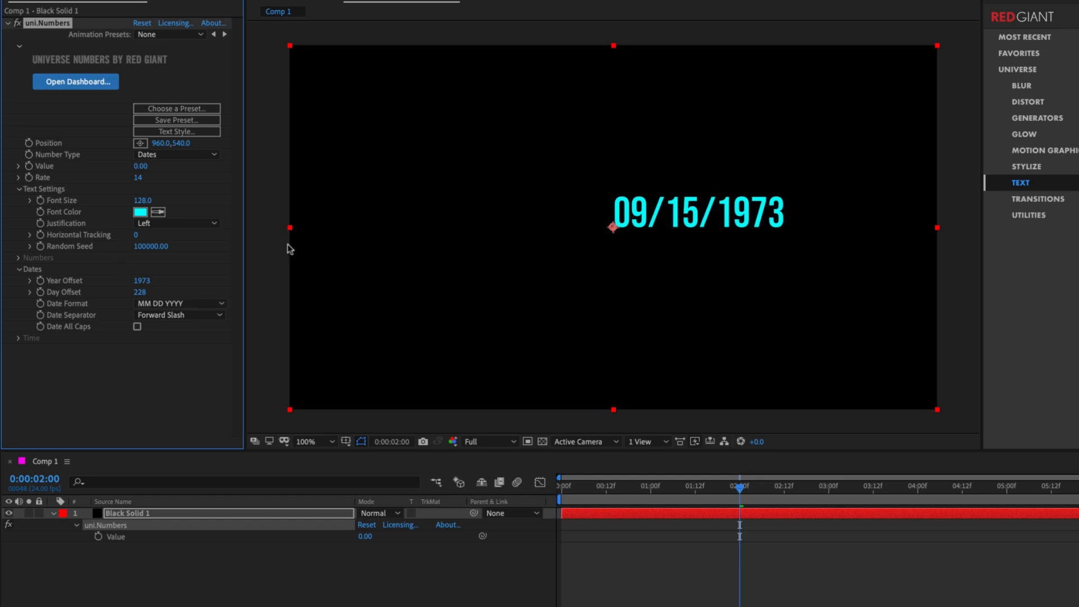
{"action": "left_click", "coordinate": [180, 304]}
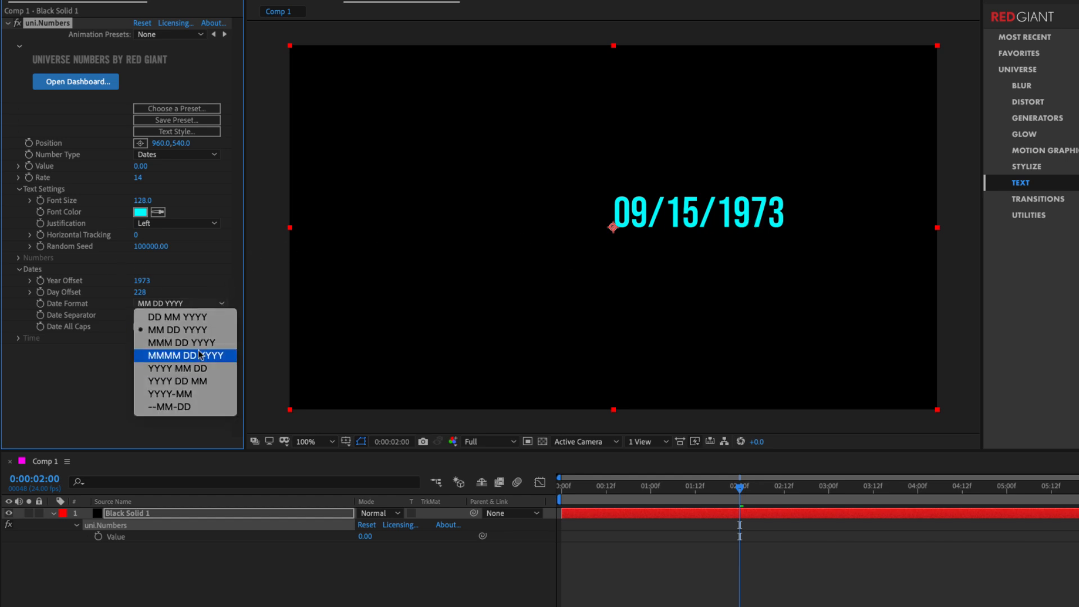
{"action": "left_click", "coordinate": [177, 355]}
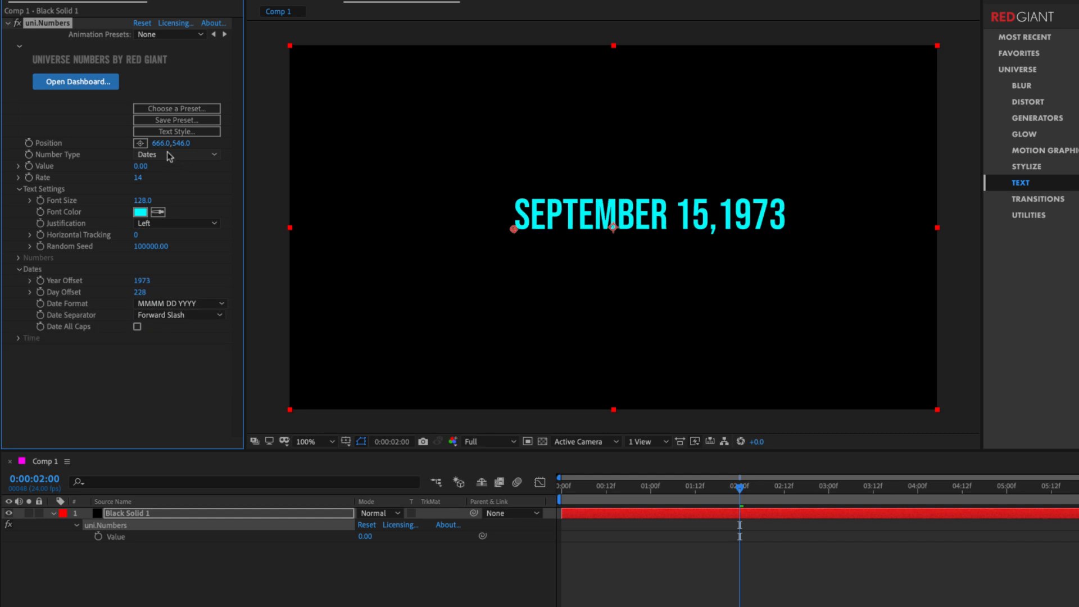
- Switch the counter to Time mode and choose 24 Hour Clock so it reads 15:30:43
{"action": "left_click", "coordinate": [175, 154]}
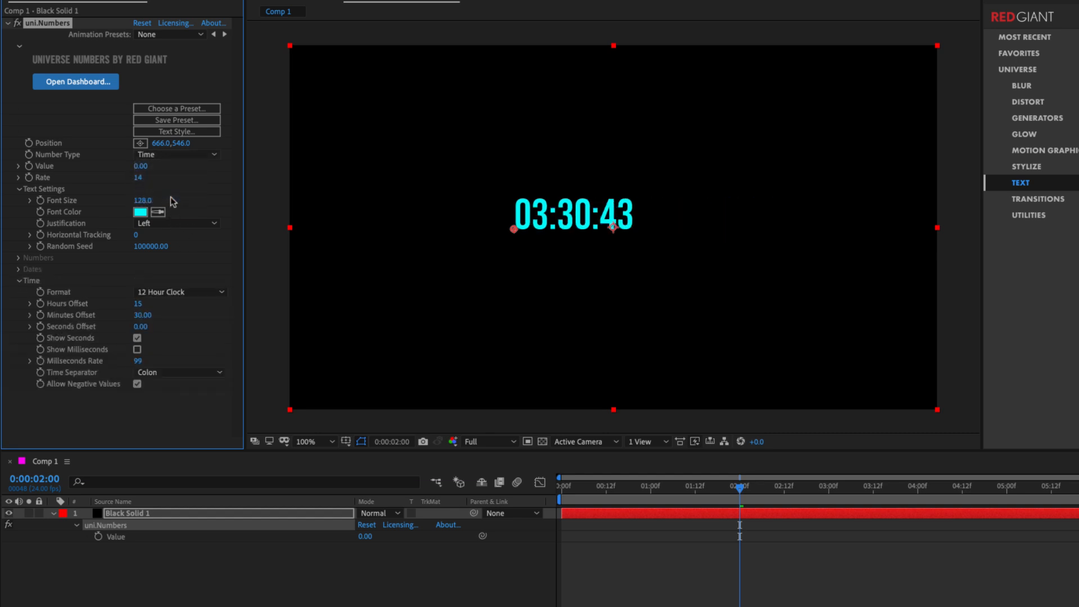
{"action": "left_click", "coordinate": [181, 291]}
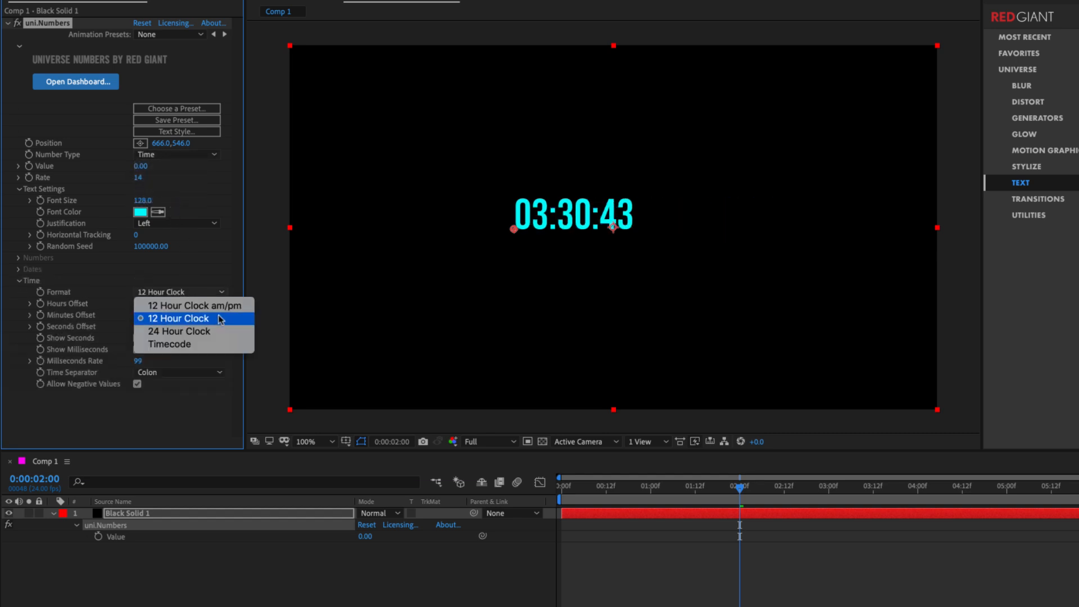
{"action": "mouse_move", "coordinate": [205, 326]}
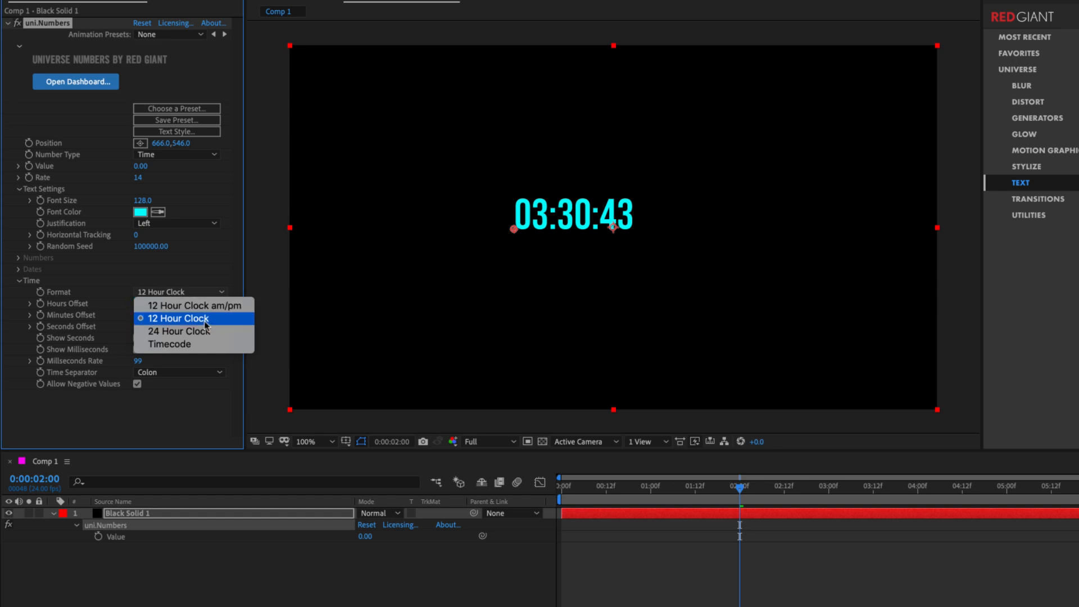
{"action": "mouse_move", "coordinate": [598, 161]}
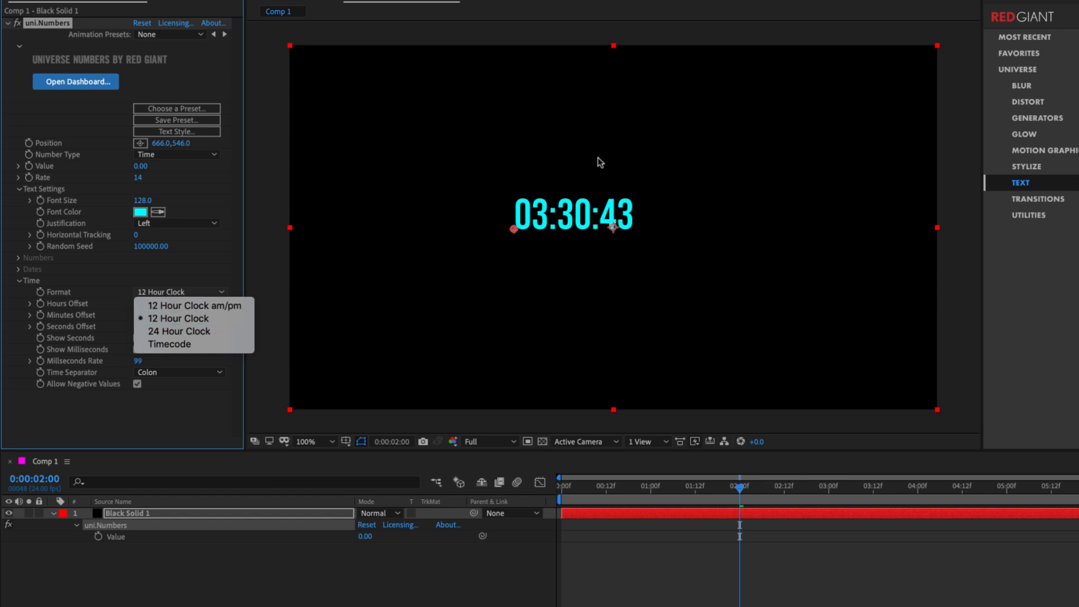
{"action": "mouse_move", "coordinate": [179, 331]}
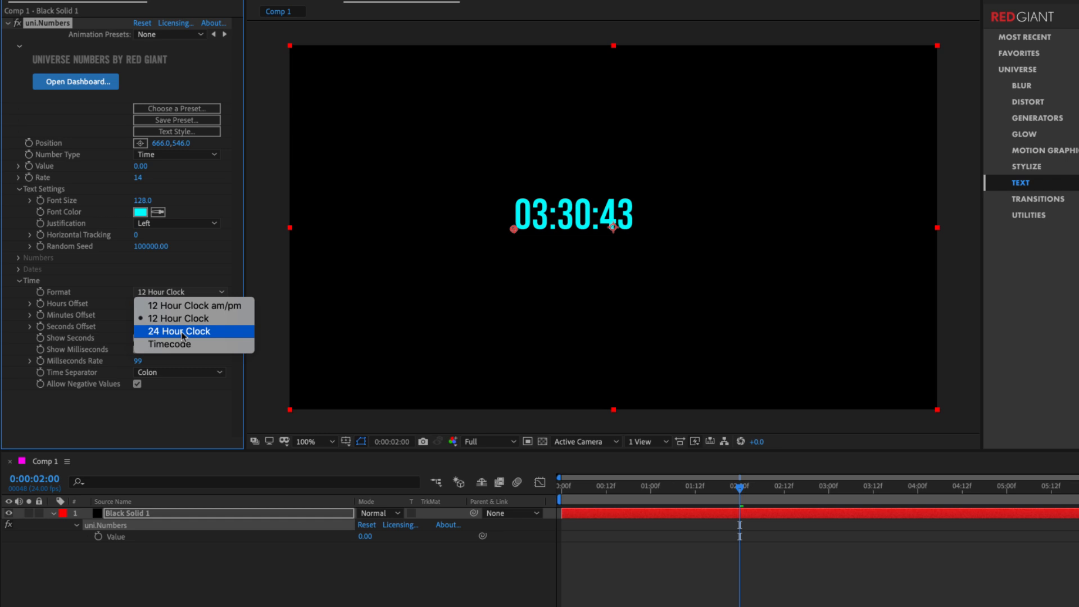
{"action": "left_click", "coordinate": [179, 331]}
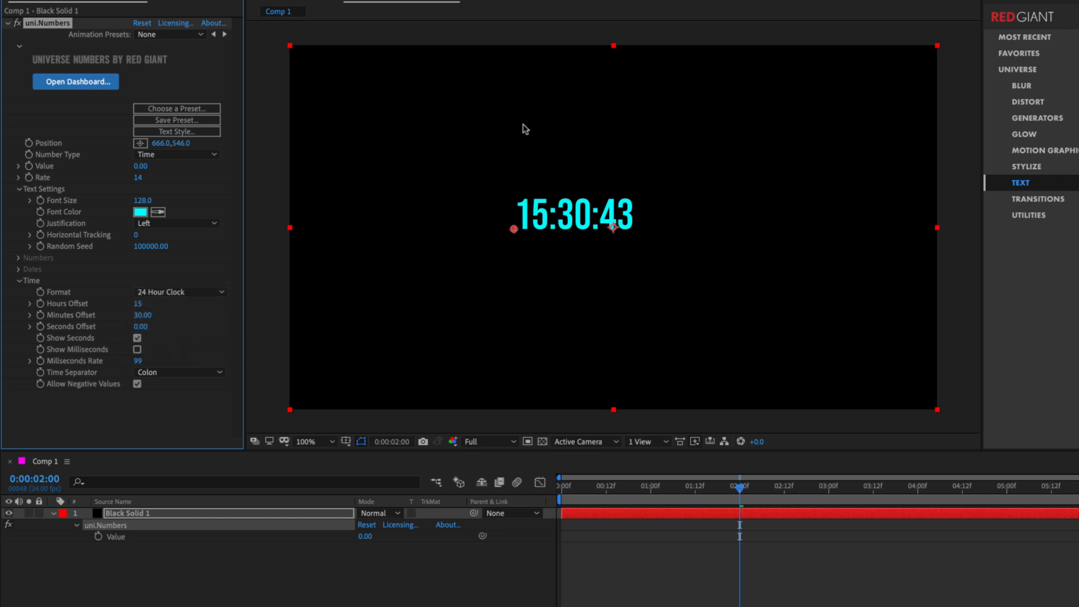
{"action": "mouse_move", "coordinate": [195, 311]}
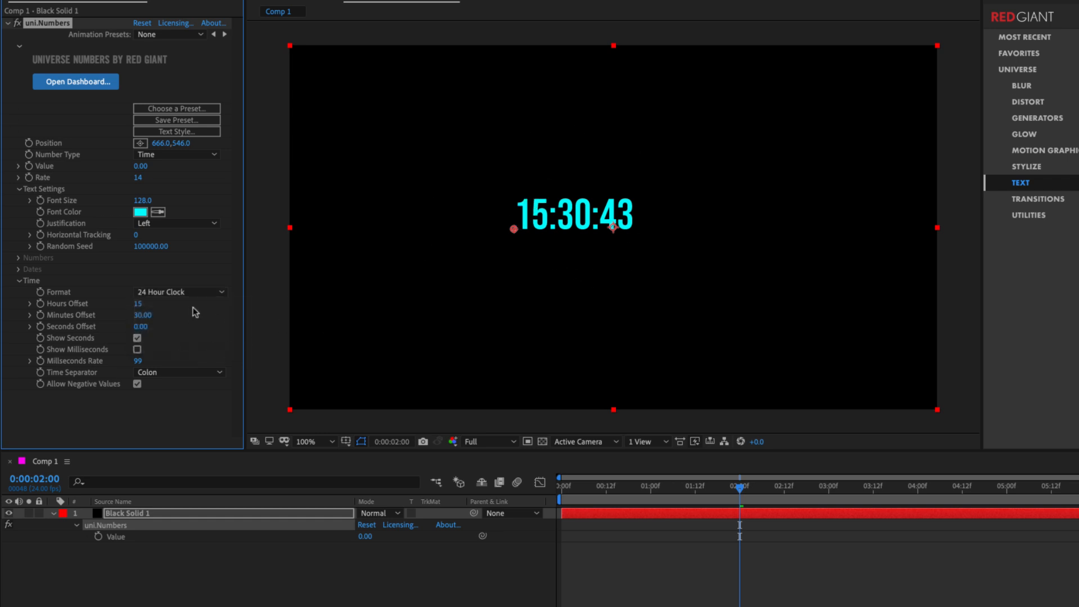
{"action": "left_click", "coordinate": [180, 291]}
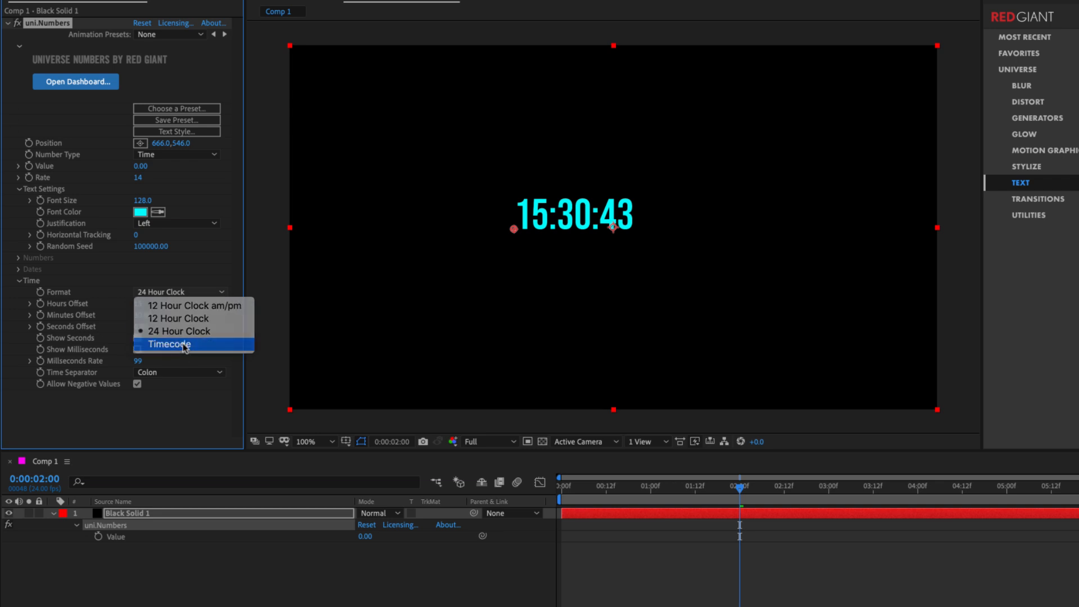
- Set Format to Timecode for value 256000 with Show Milliseconds on at rate 30
{"action": "left_click", "coordinate": [168, 344]}
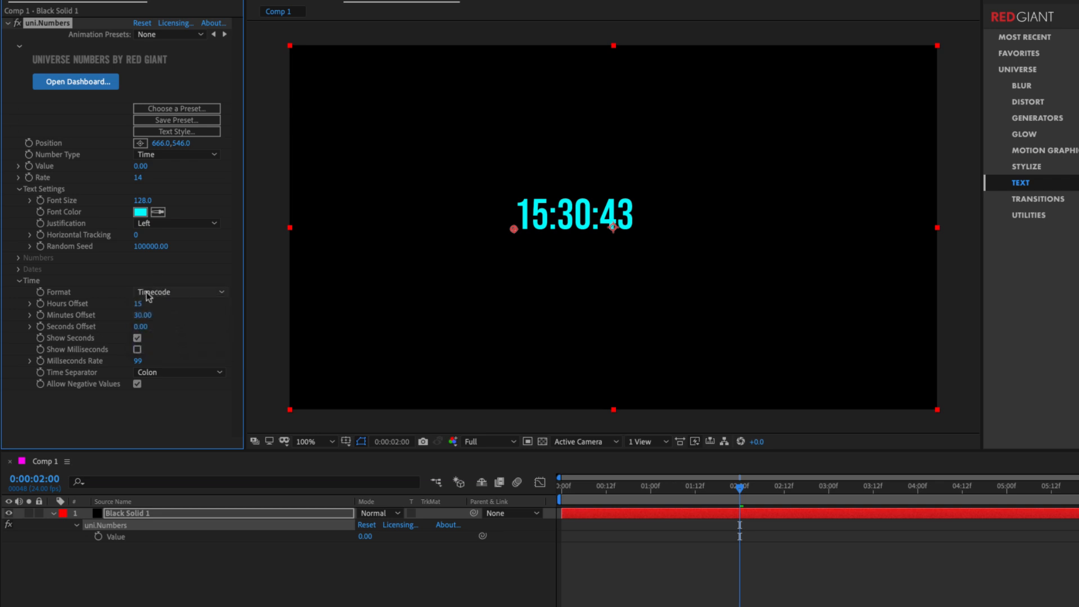
{"action": "left_click", "coordinate": [179, 291]}
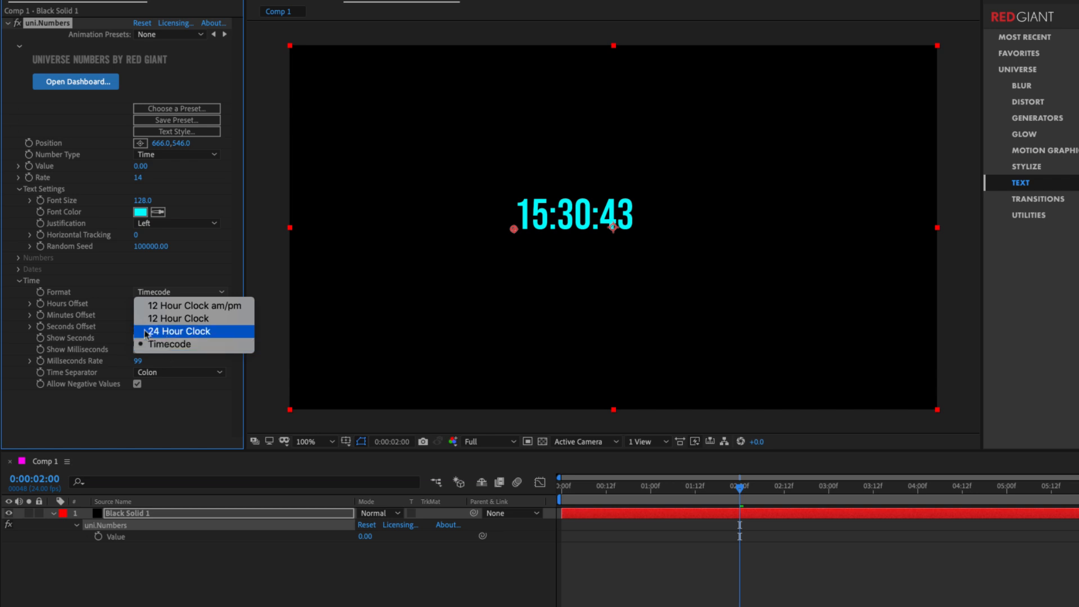
{"action": "mouse_move", "coordinate": [168, 344]}
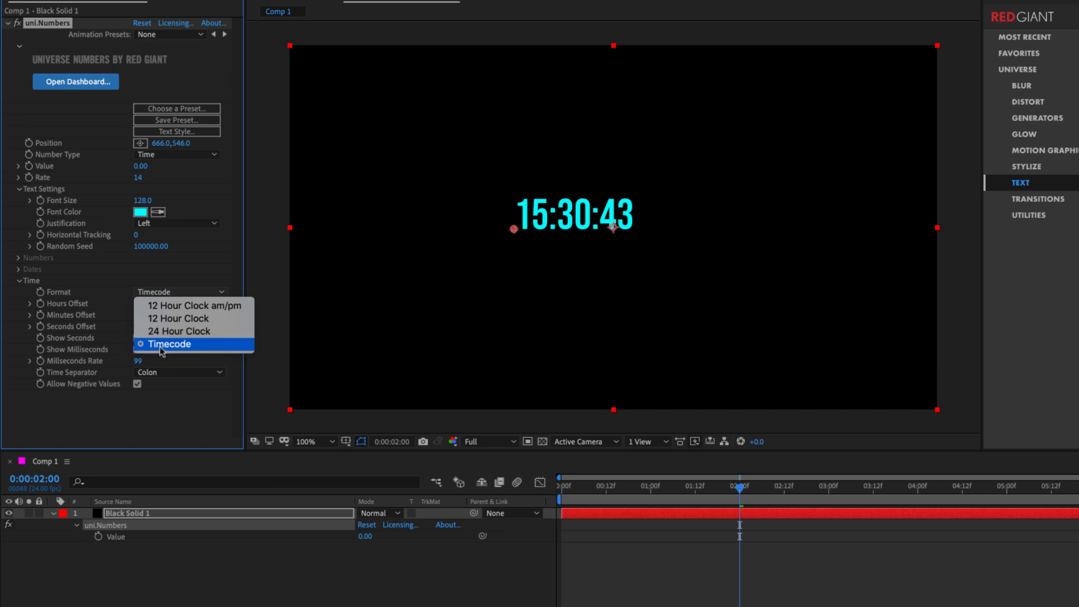
{"action": "mouse_move", "coordinate": [178, 331]}
{"action": "type", "text": "256000"}
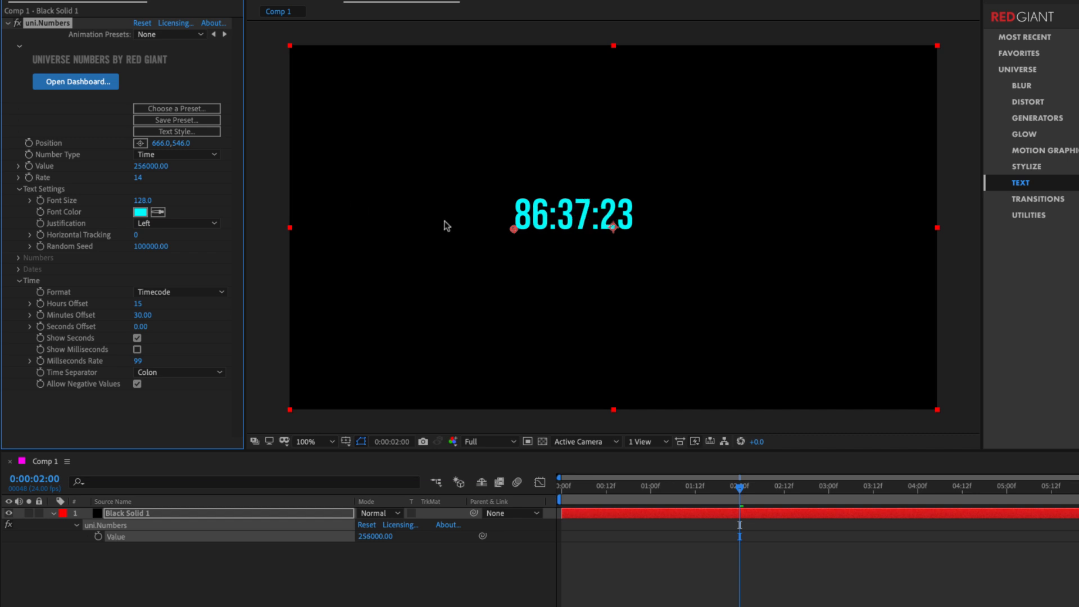
{"action": "mouse_move", "coordinate": [541, 209]}
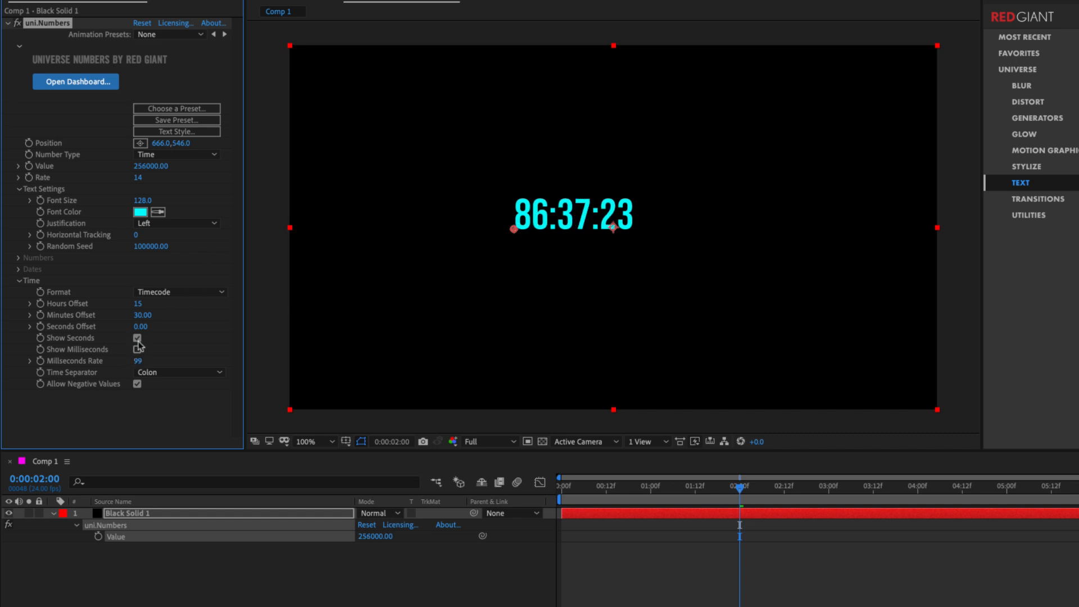
{"action": "left_click", "coordinate": [137, 349]}
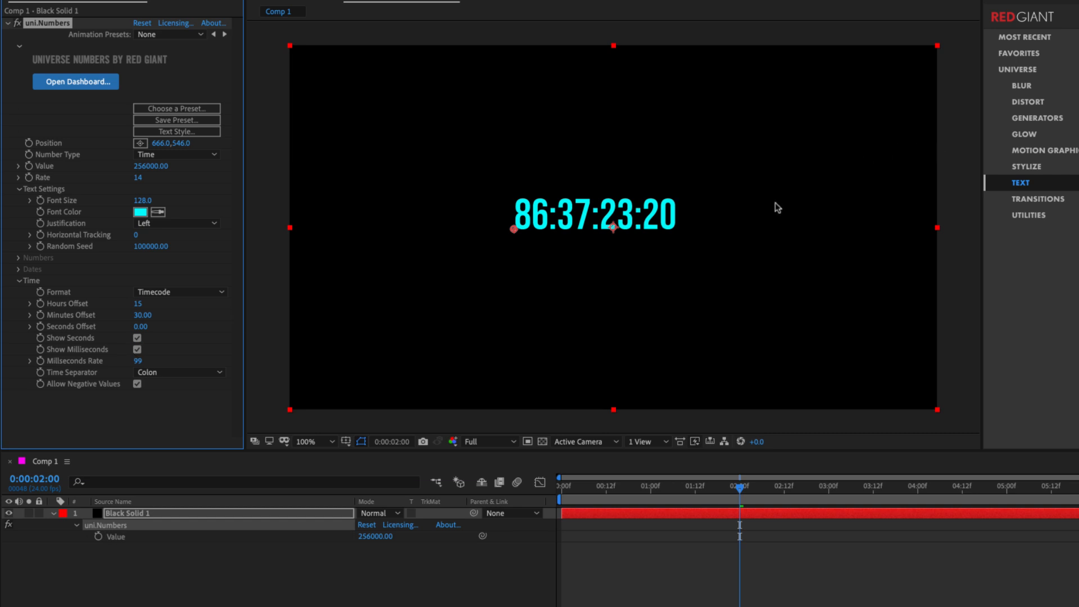
{"action": "mouse_move", "coordinate": [213, 313]}
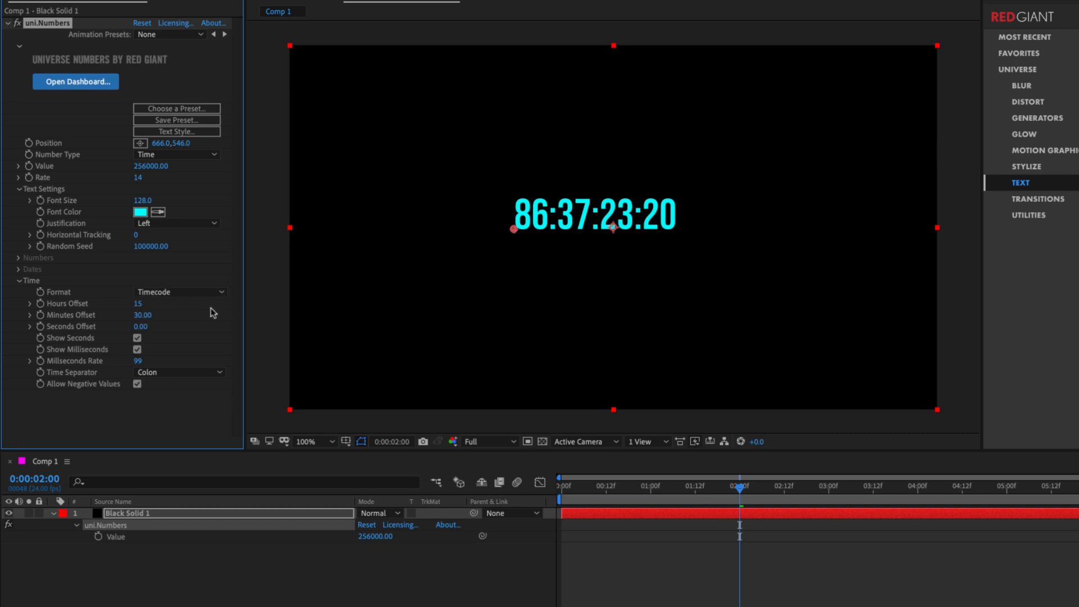
{"action": "mouse_move", "coordinate": [338, 317]}
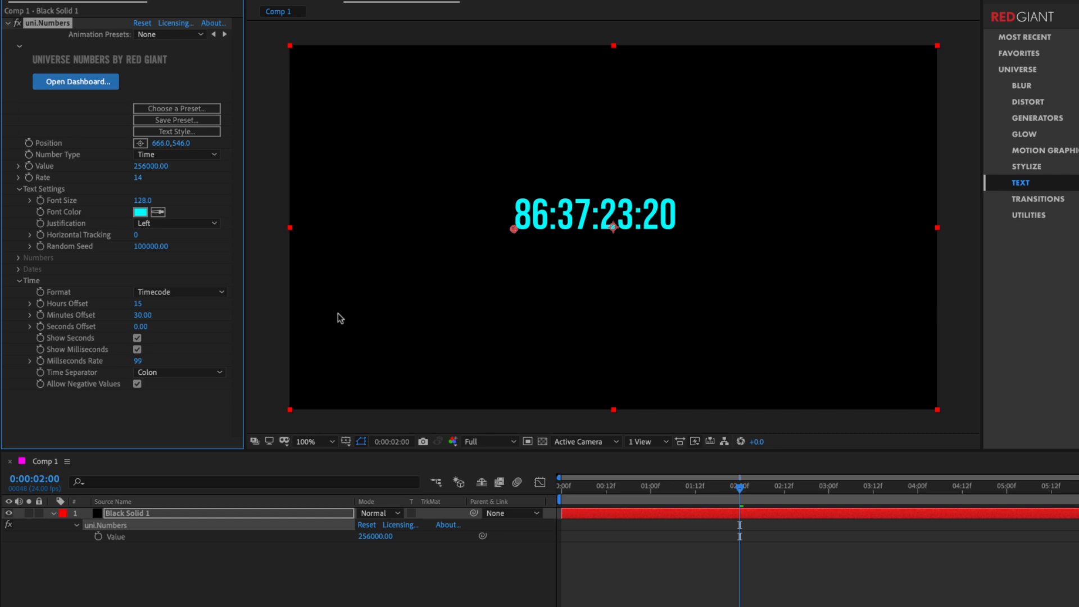
{"action": "mouse_move", "coordinate": [137, 361]}
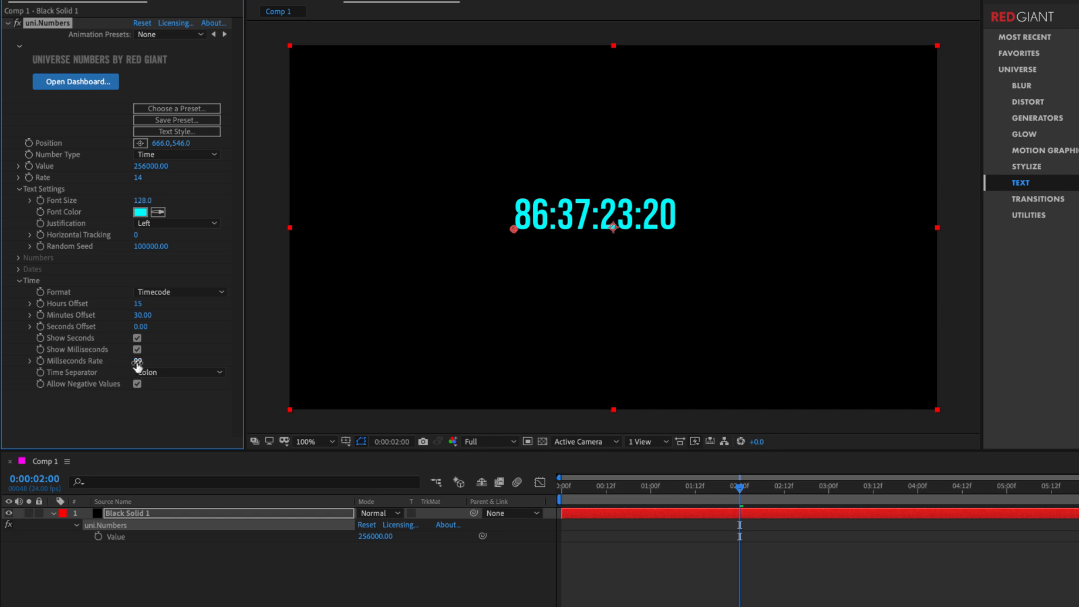
{"action": "left_click", "coordinate": [180, 291]}
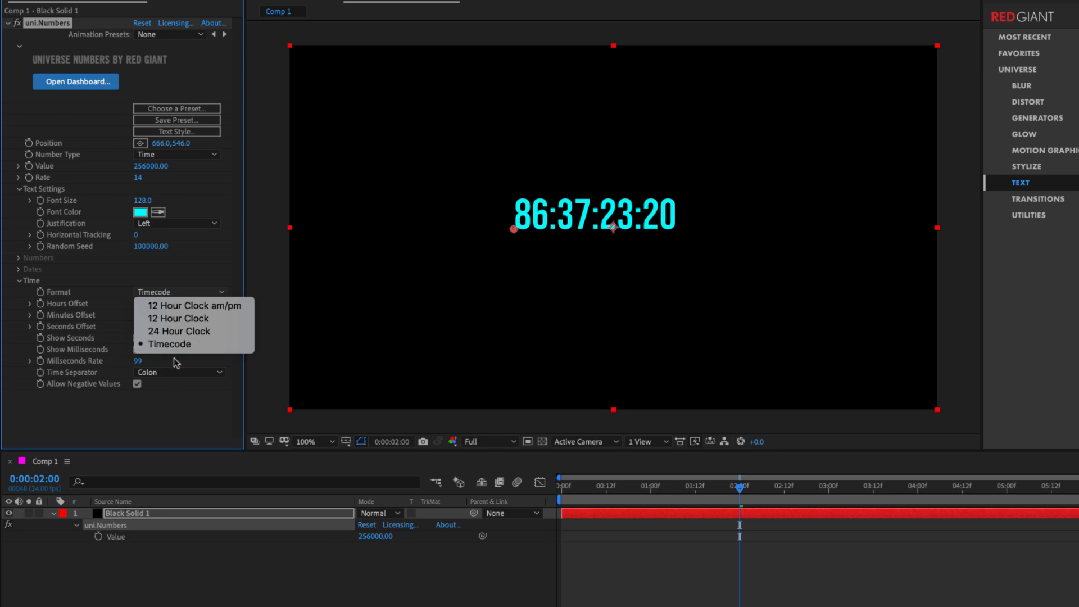
{"action": "left_click", "coordinate": [147, 361]}
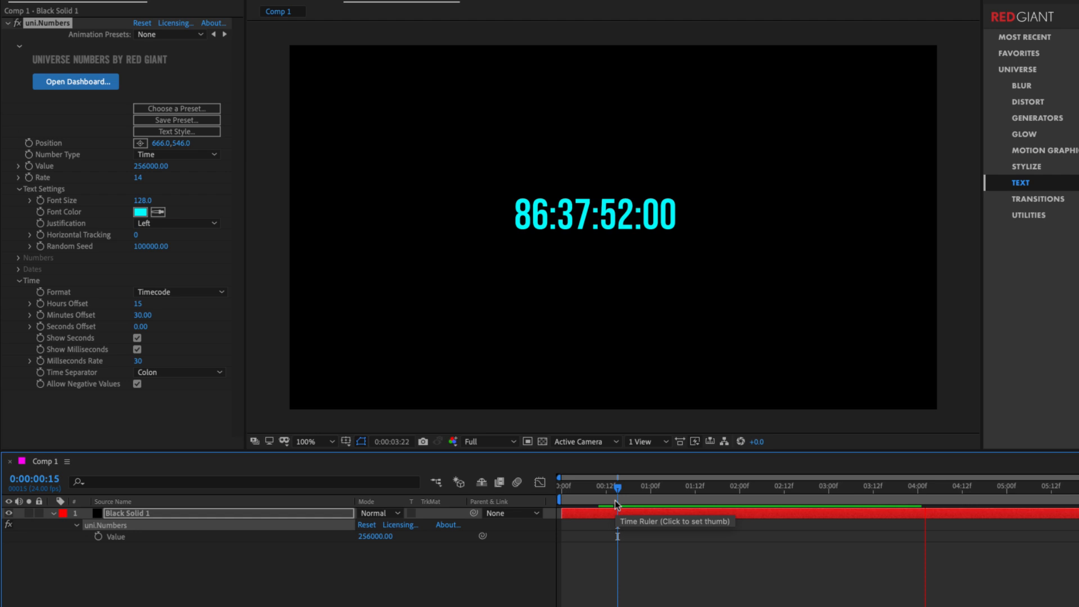
- Return Number Type to Numbers with commas and Dollars so it reads $256,020
{"action": "left_click", "coordinate": [177, 154]}
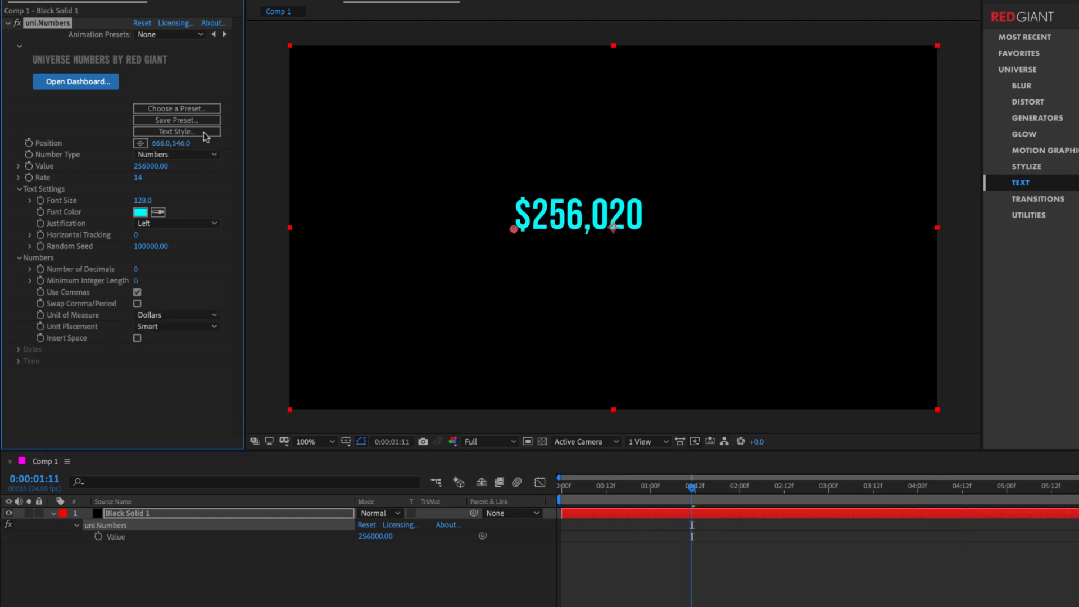
{"action": "mouse_move", "coordinate": [163, 99]}
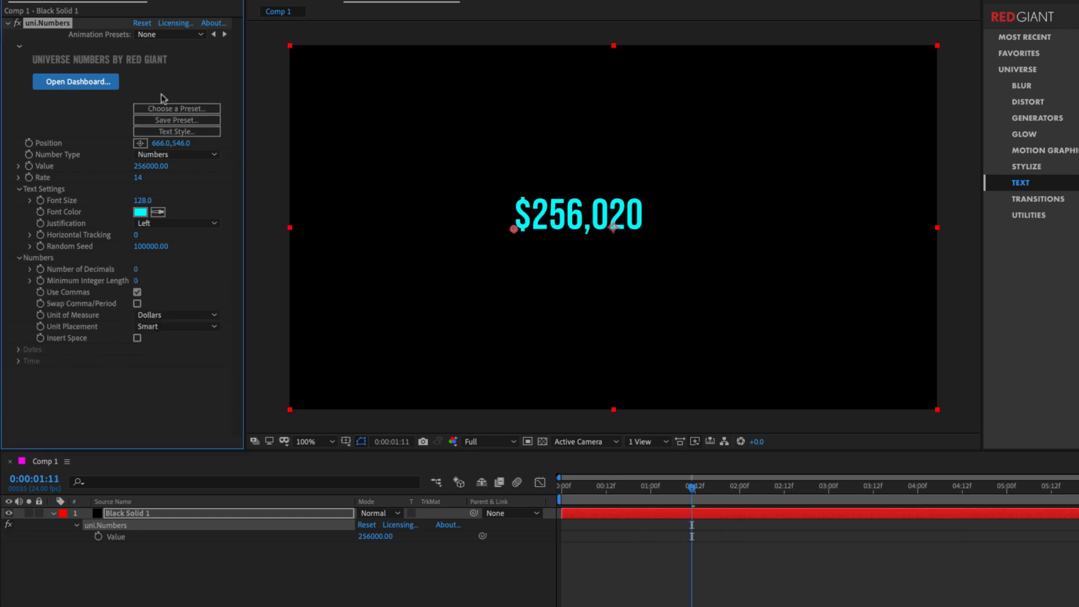
{"action": "mouse_move", "coordinate": [647, 256]}
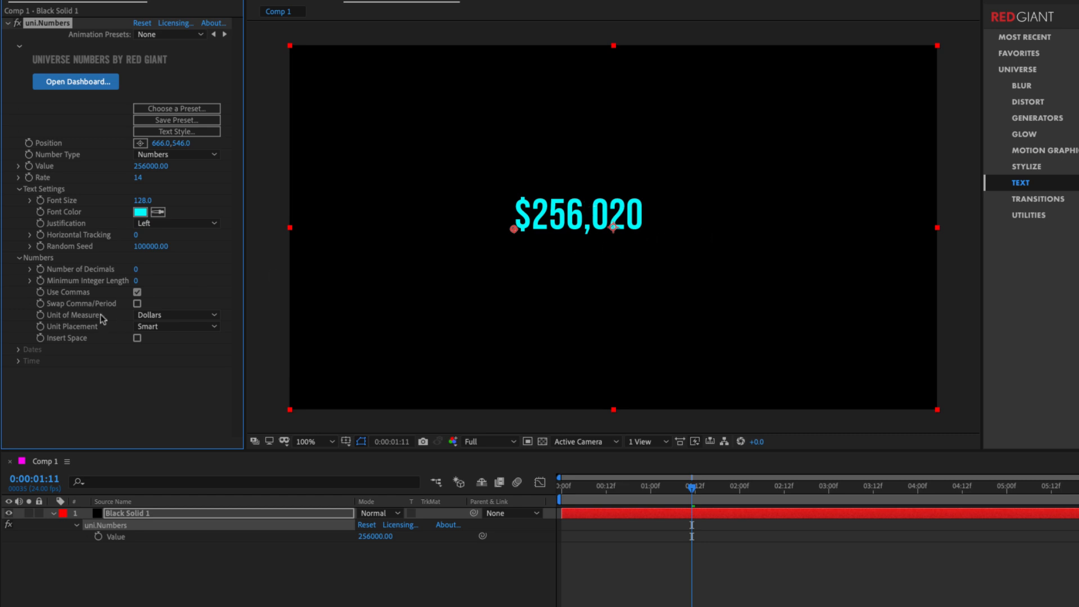
{"action": "left_click", "coordinate": [176, 315]}
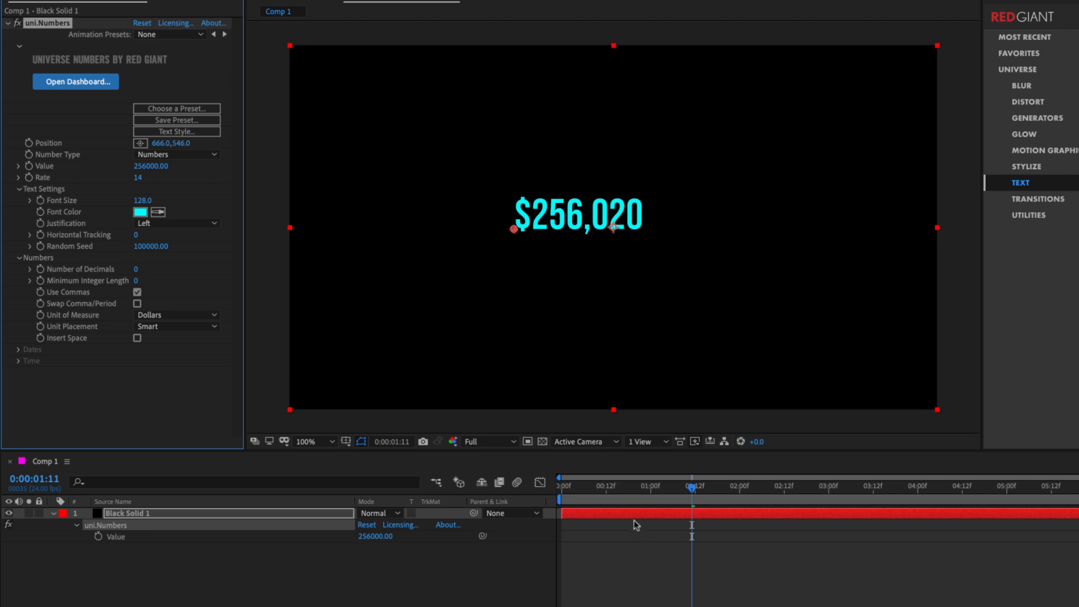
{"action": "mouse_move", "coordinate": [200, 229]}
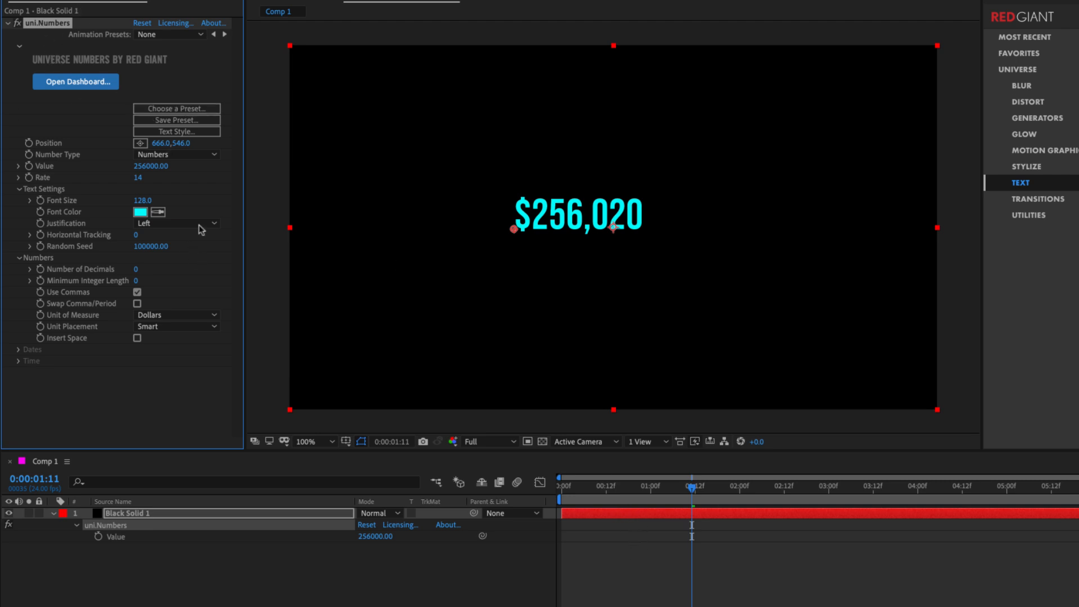
{"action": "mouse_move", "coordinate": [601, 475]}
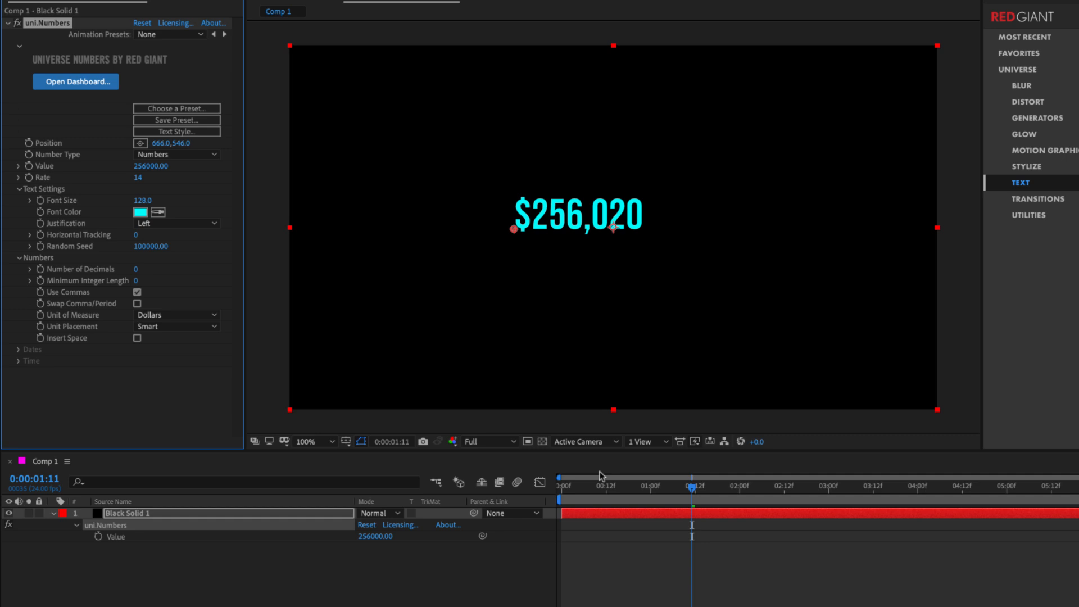
{"action": "mouse_move", "coordinate": [602, 486]}
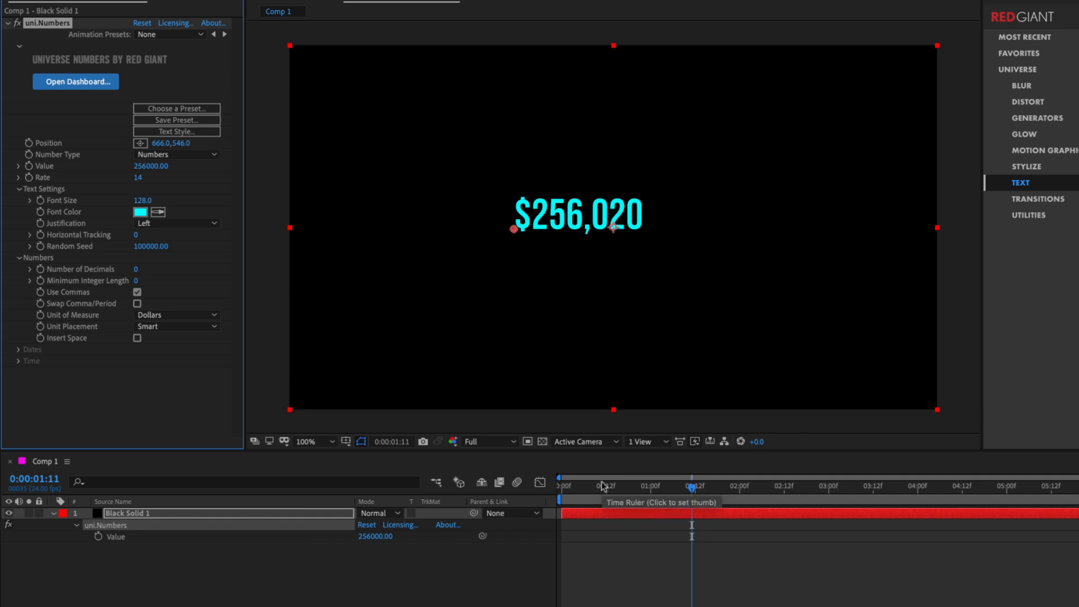